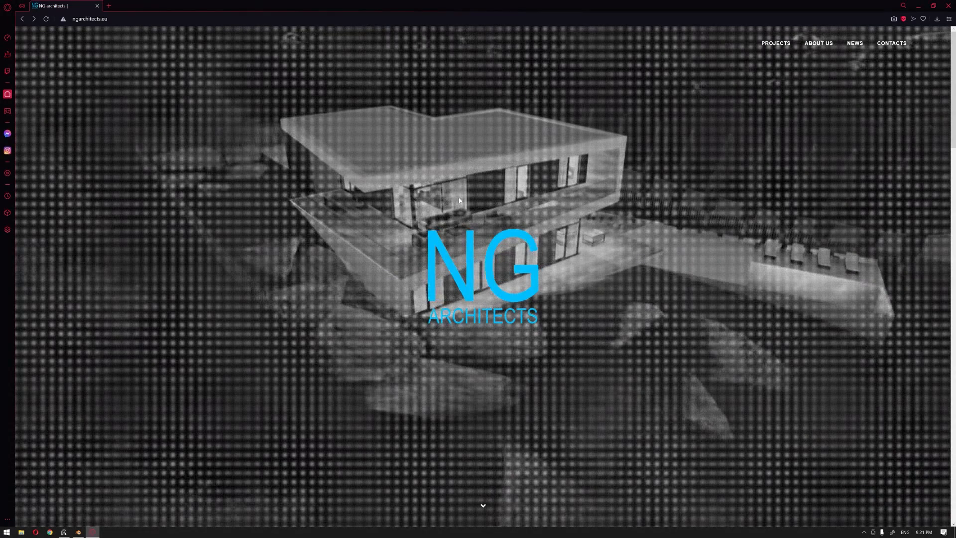
Step: Scroll to Selected Projects and open the Villa T&D project page
scroll(down, 3)
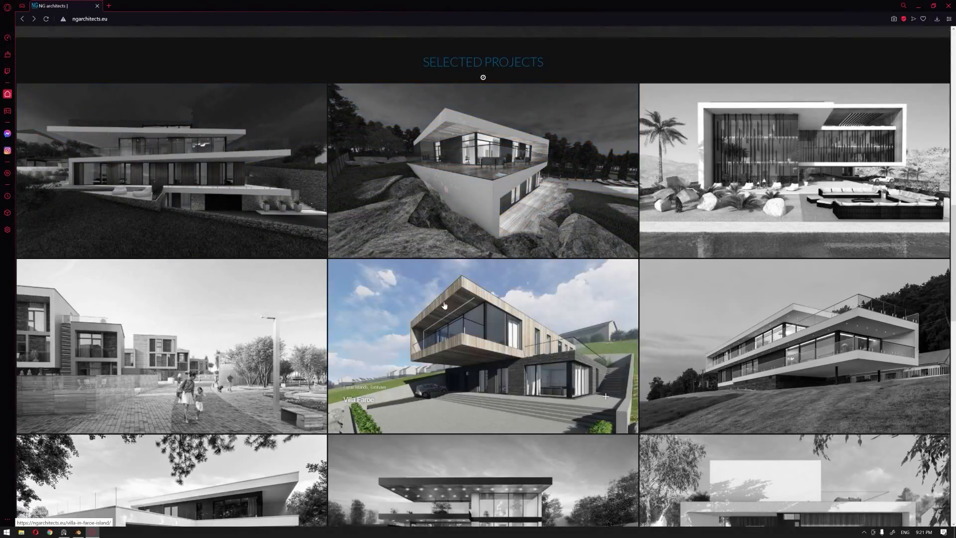
scroll(down, 3)
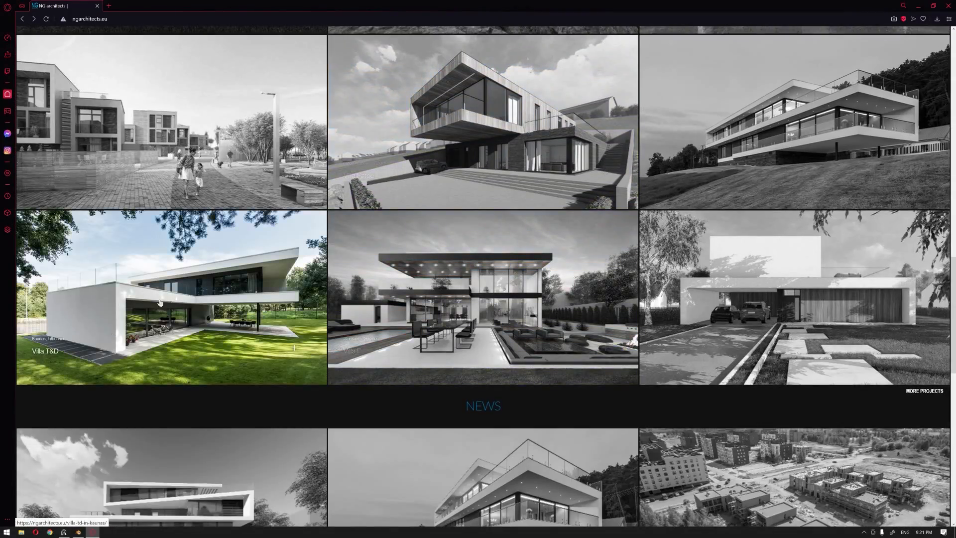
click(160, 302)
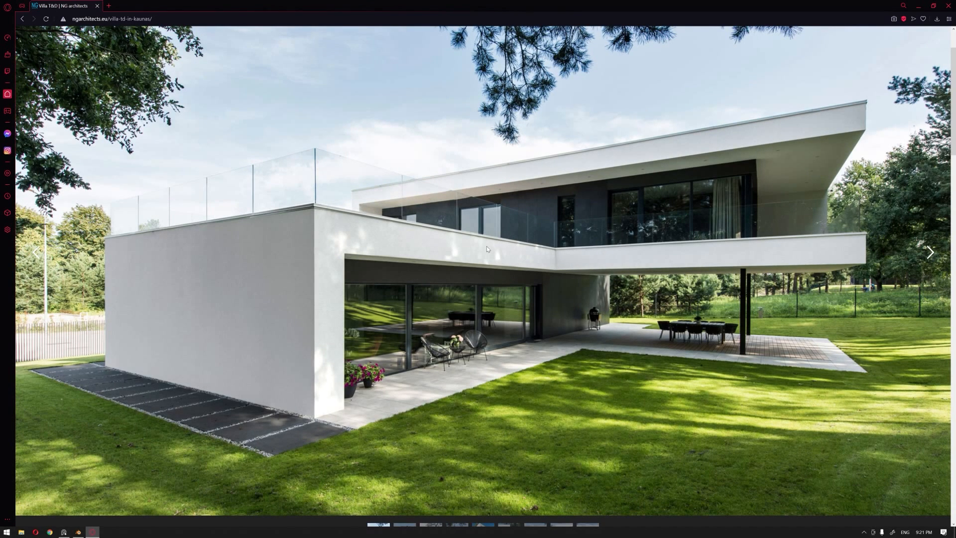
mouse_move(539, 283)
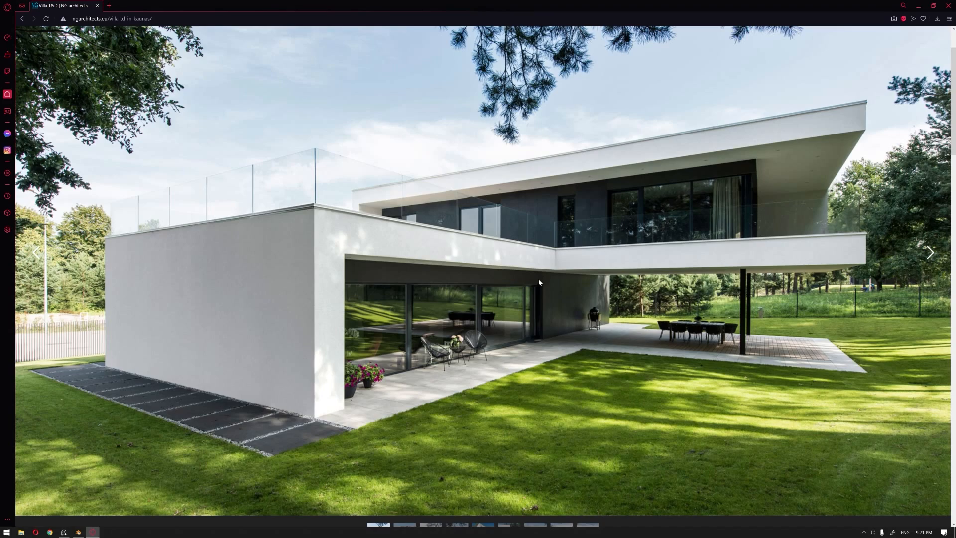
mouse_move(399, 298)
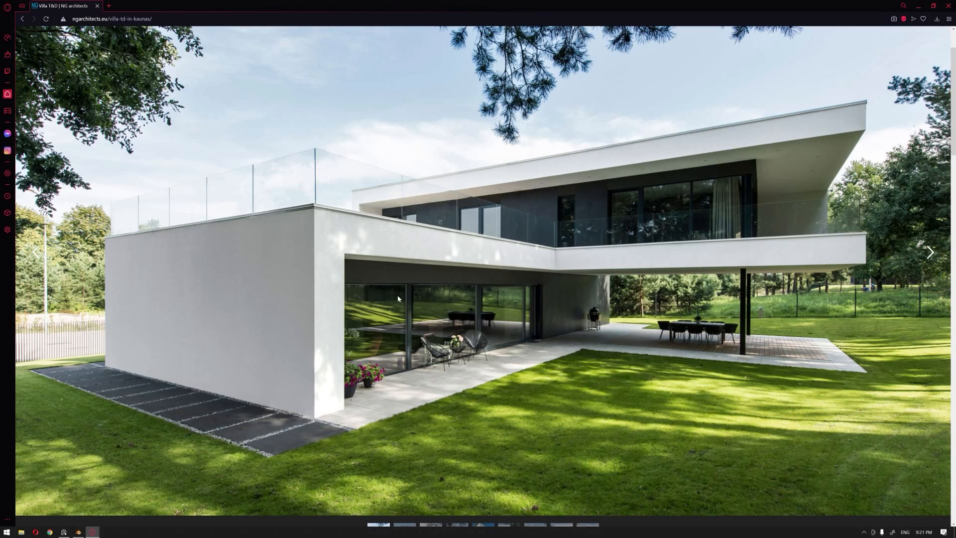
Step: Browse the villa photos and scroll down to the Villa T&D Plans section
click(932, 253)
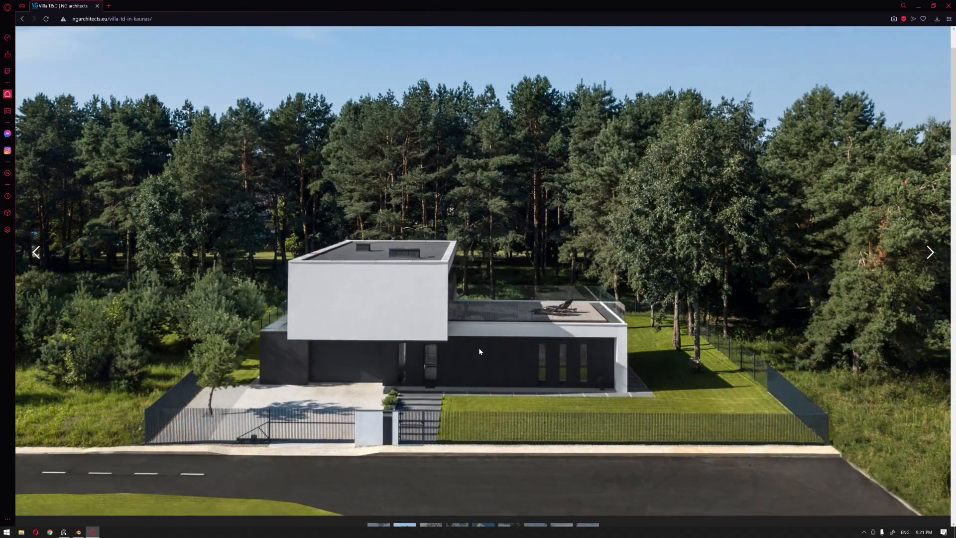
scroll(down, 3)
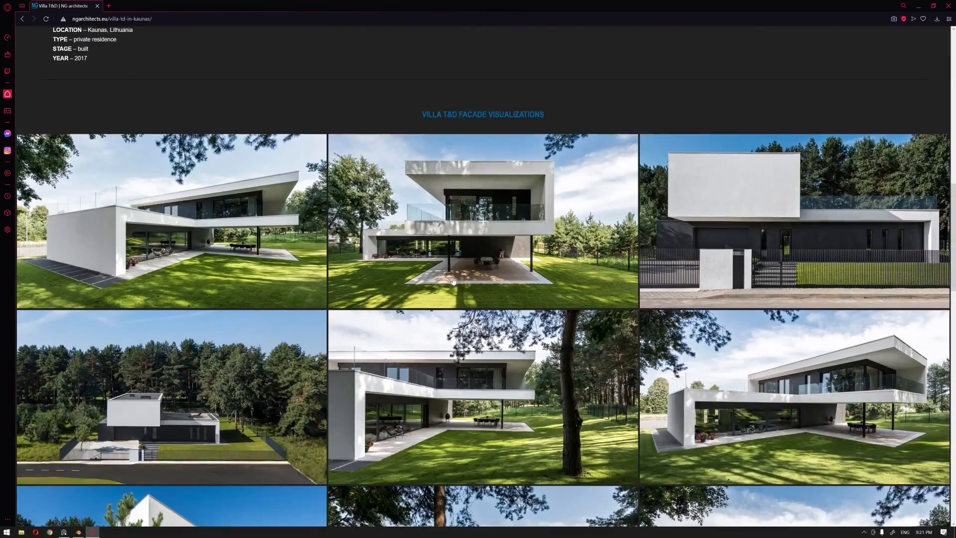
scroll(down, 3)
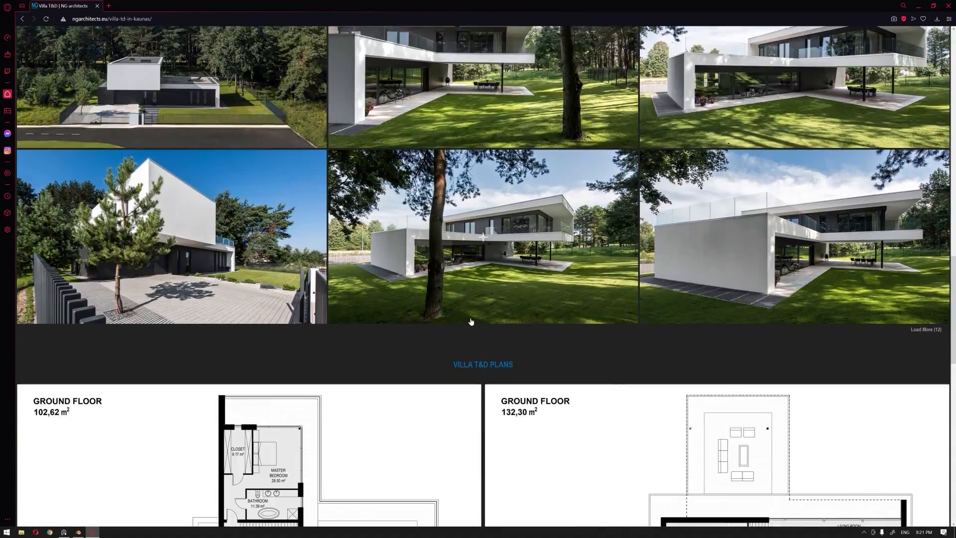
scroll(down, 3)
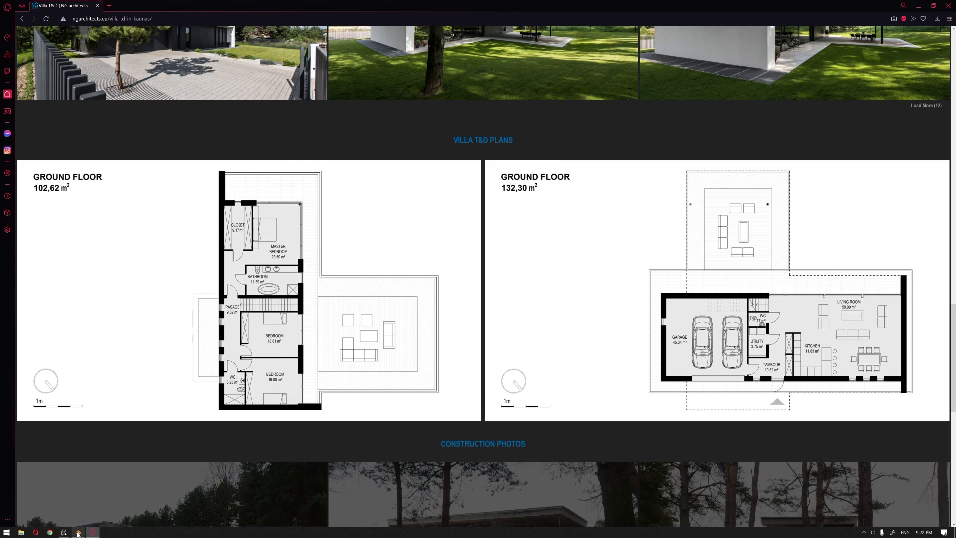
click(76, 532)
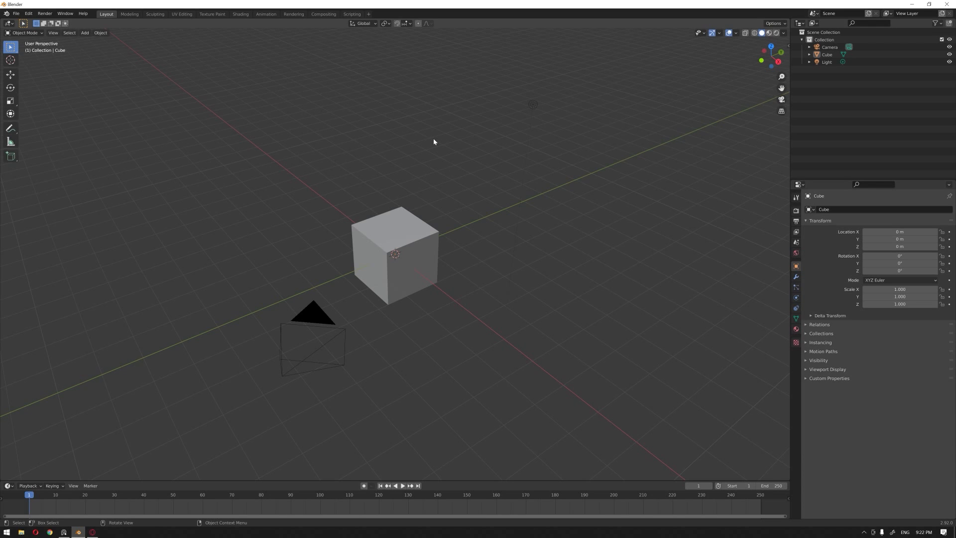
mouse_move(435, 148)
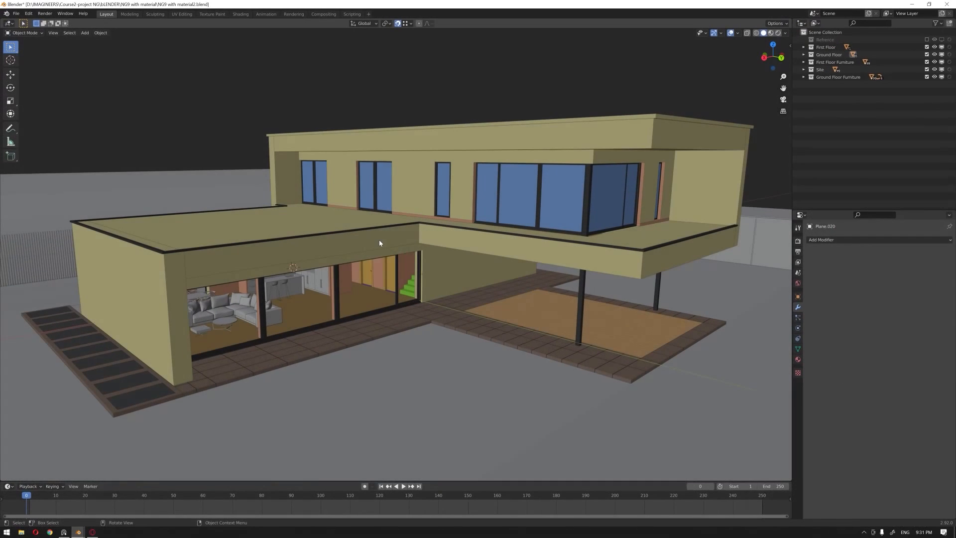
drag(379, 244, 403, 227)
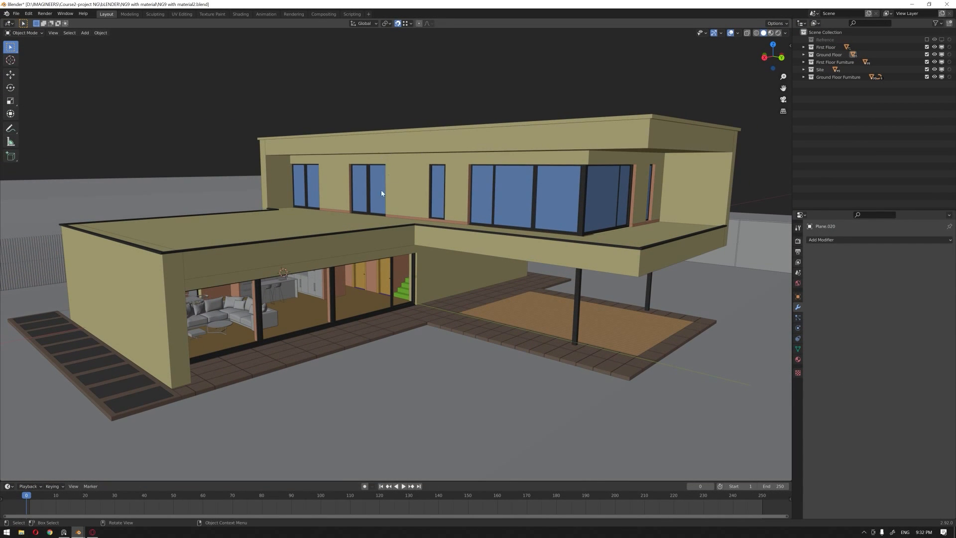
drag(382, 193, 387, 229)
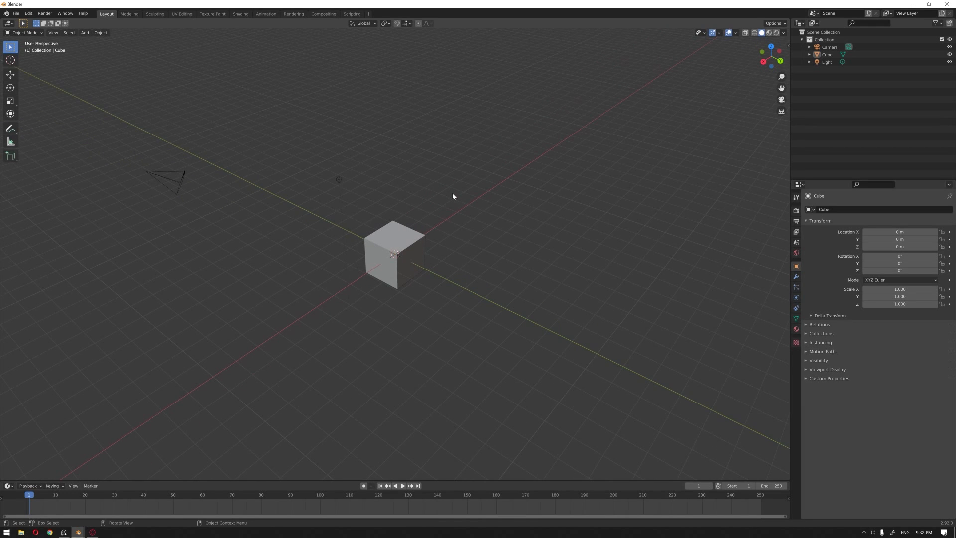
mouse_move(429, 195)
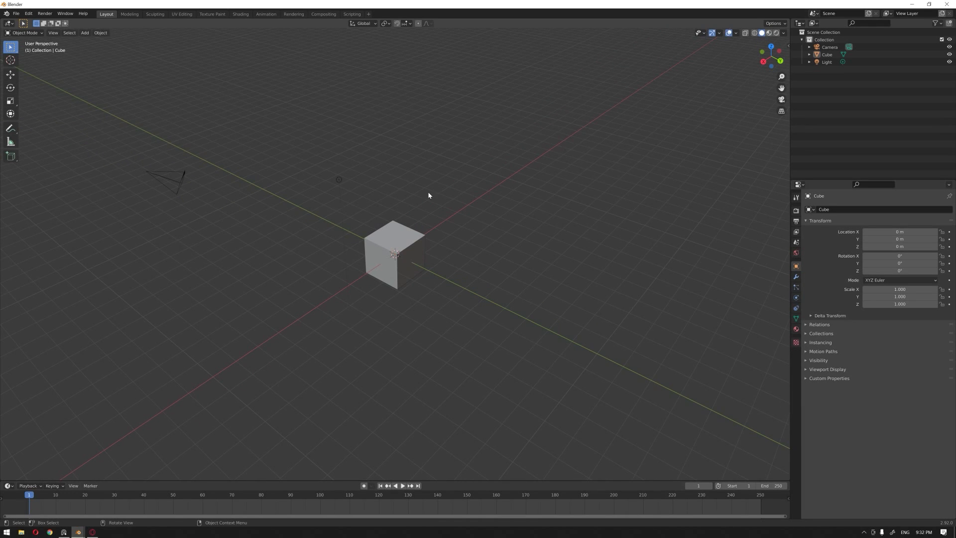
Step: Delete the default cube, camera and light to leave an empty scene
drag(428, 195, 465, 189)
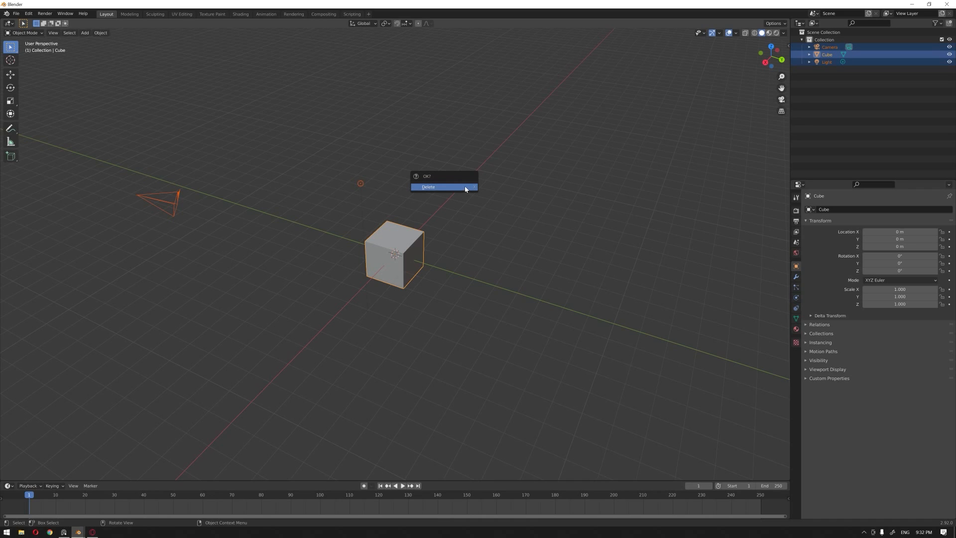
click(440, 188)
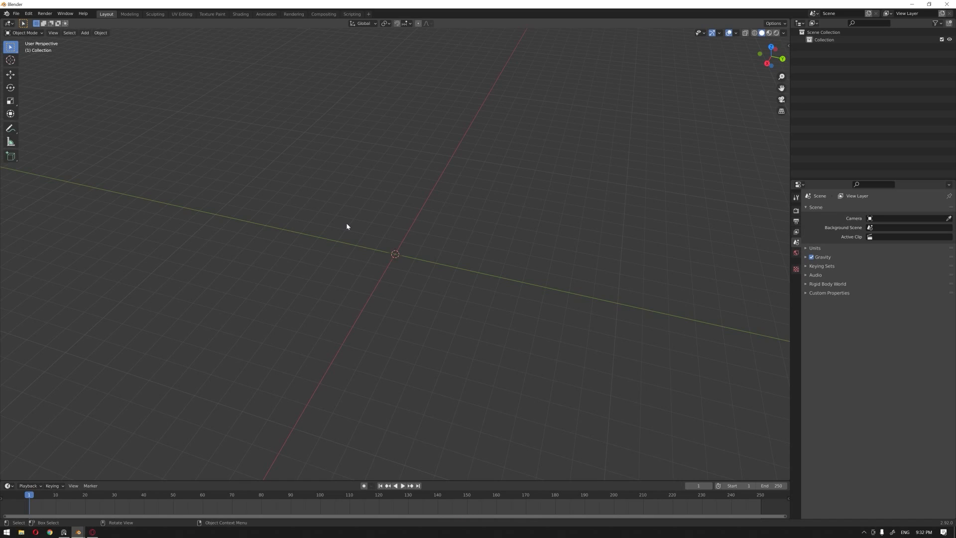
mouse_move(775, 260)
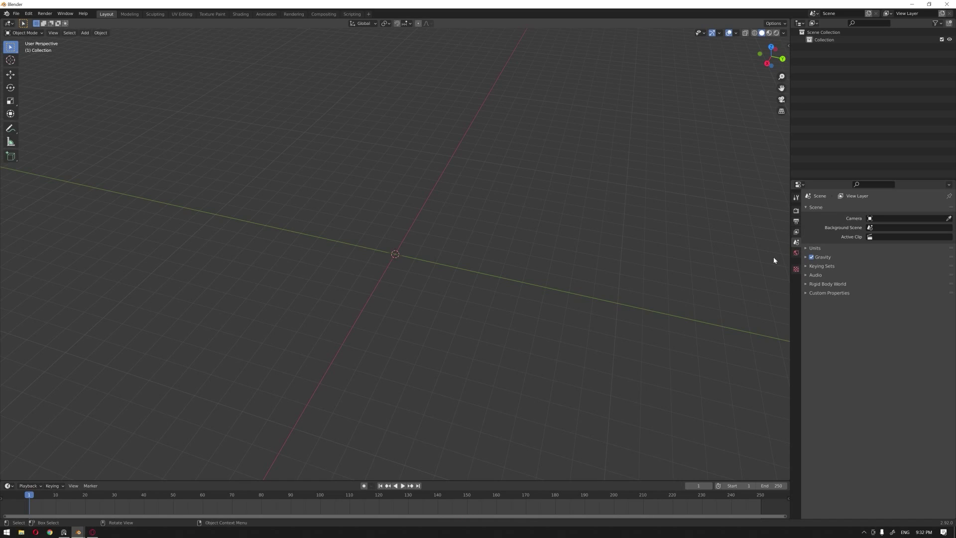
mouse_move(795, 243)
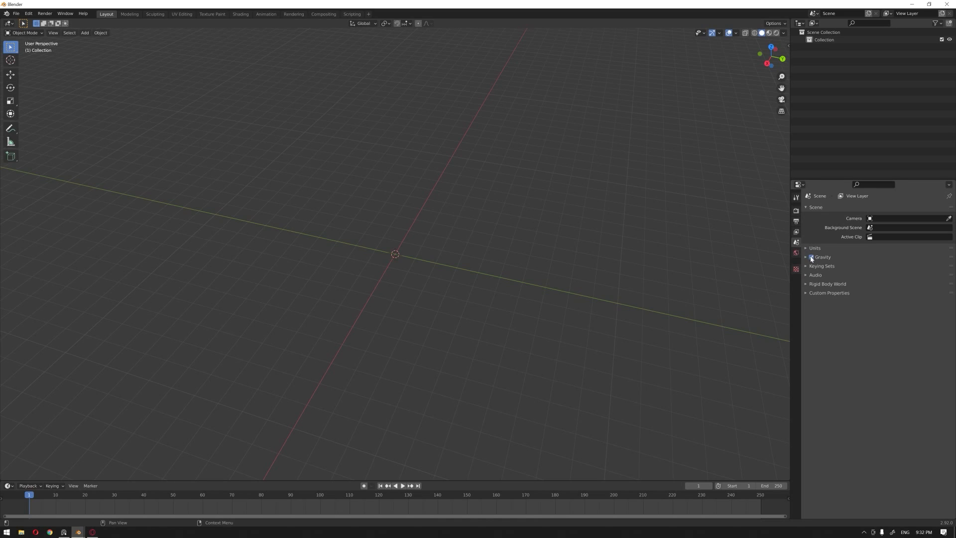
Step: Expand the Units panel showing Metric system with lengths in meters
click(807, 248)
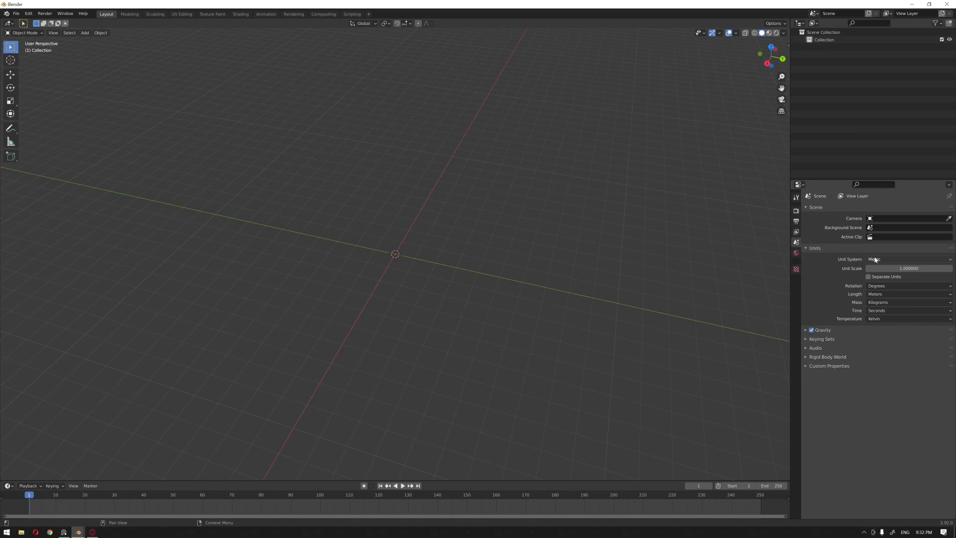
mouse_move(882, 260)
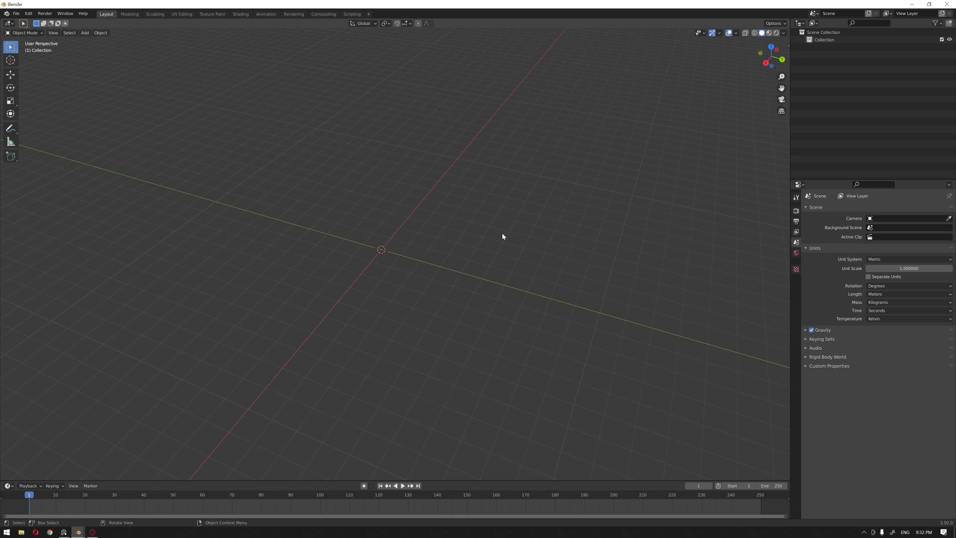
key(KP_7)
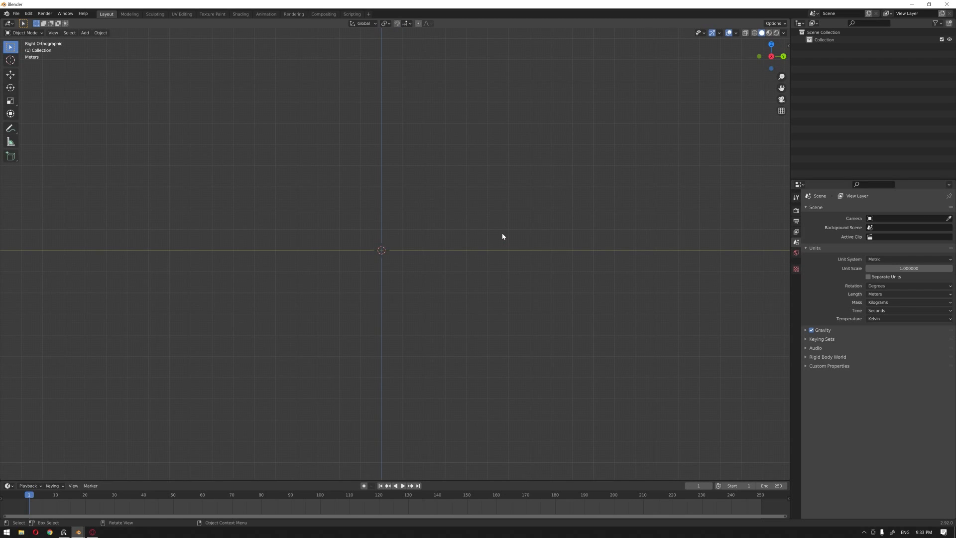
mouse_move(482, 218)
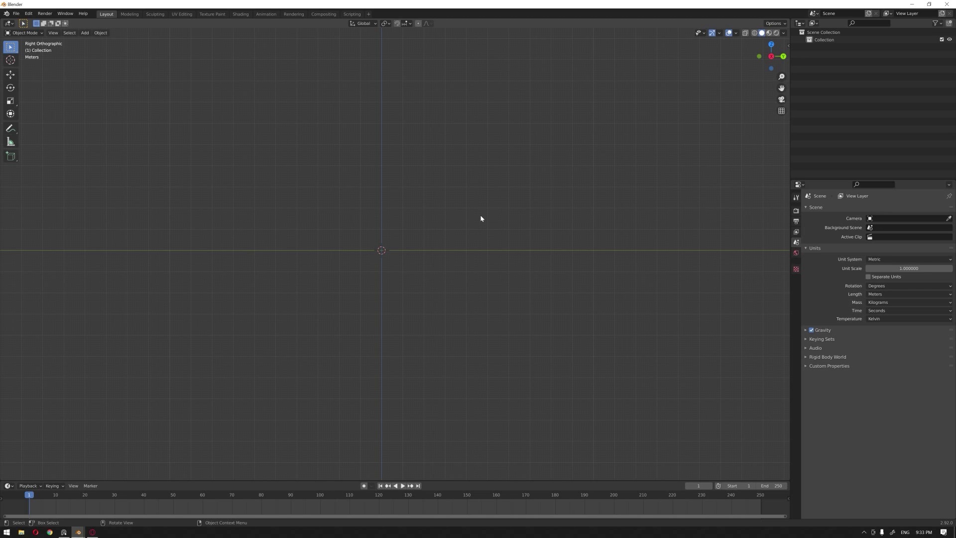
drag(481, 218, 419, 226)
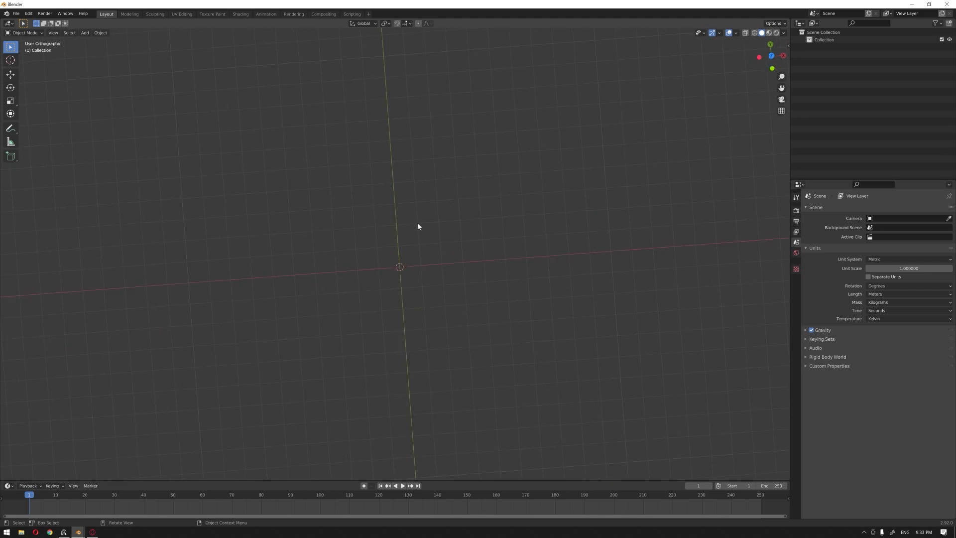
drag(417, 226, 404, 226)
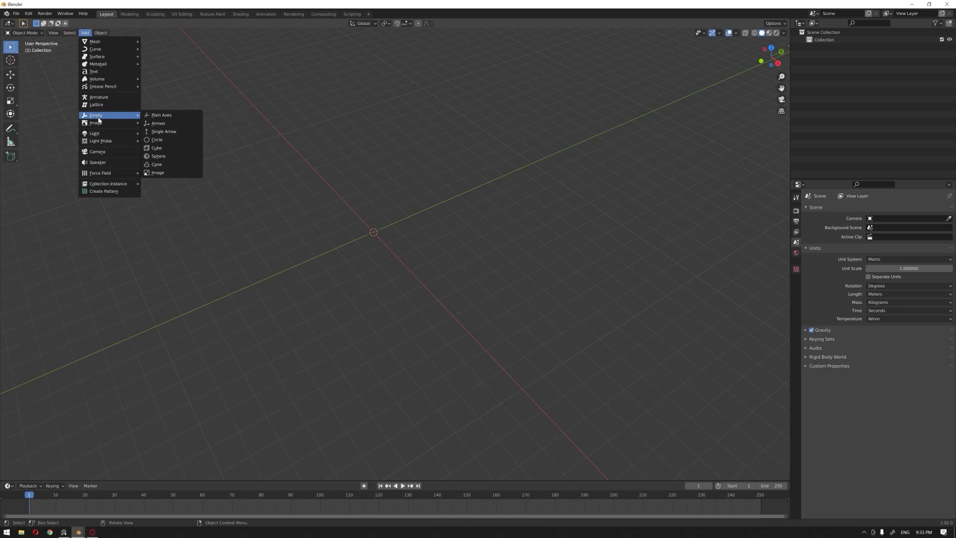
Step: Add an image empty with the floor-plan JPG and lower its opacity to about a third
click(158, 173)
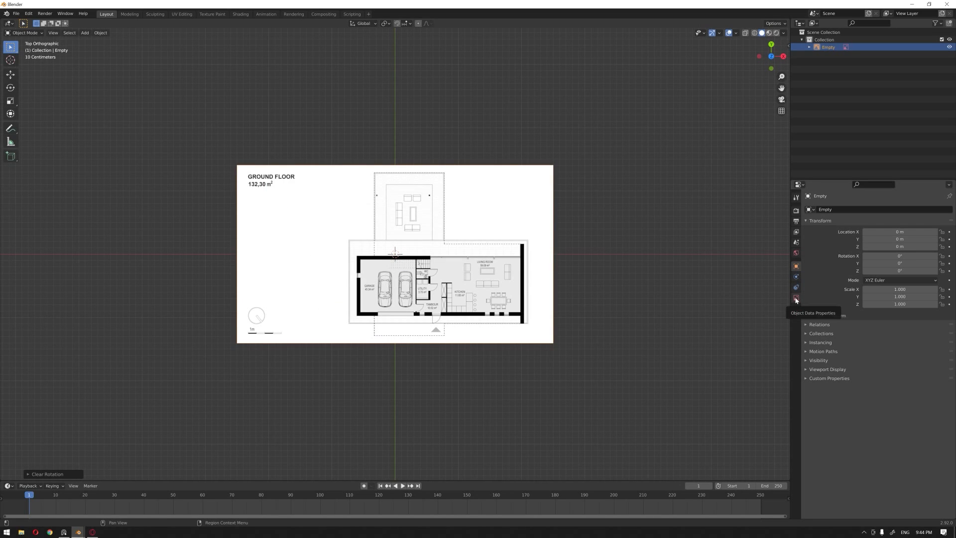
click(796, 299)
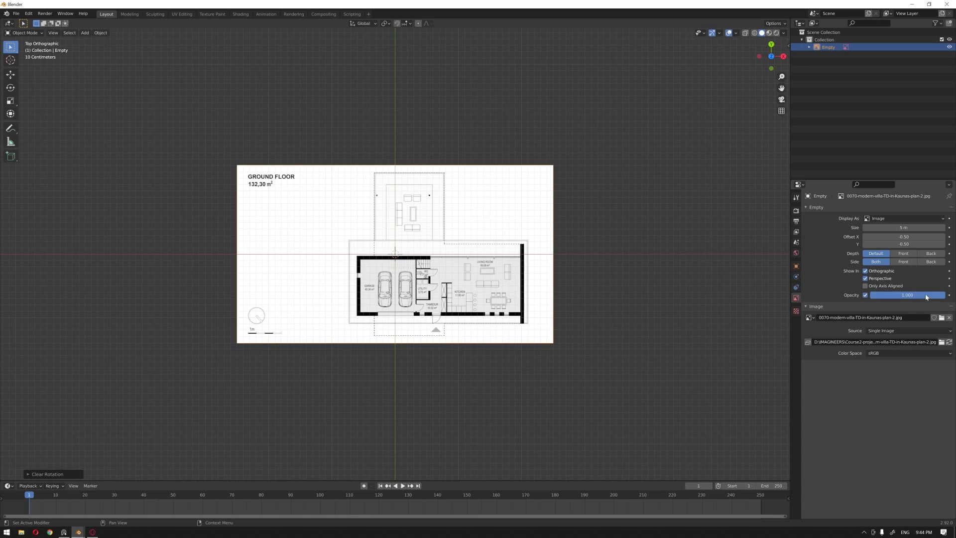
drag(906, 294, 882, 294)
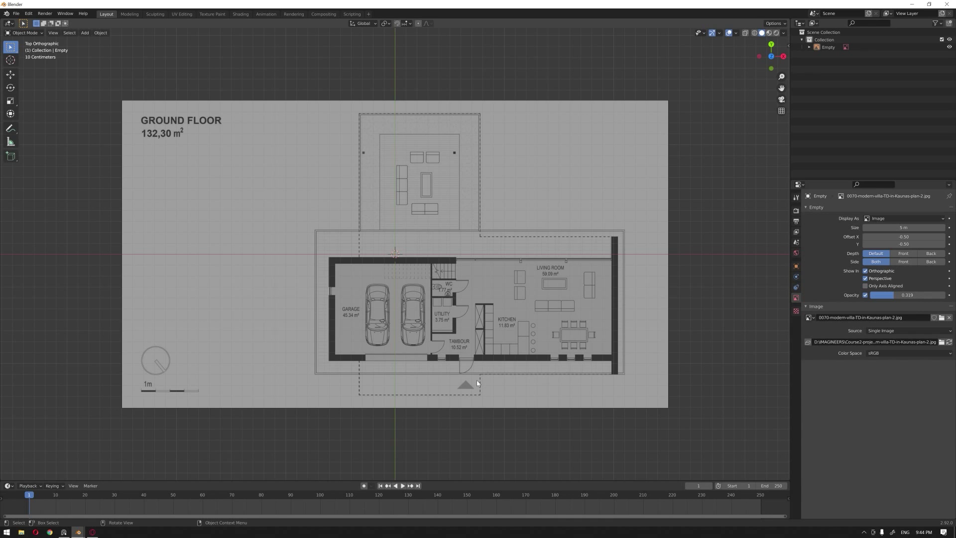
mouse_move(477, 373)
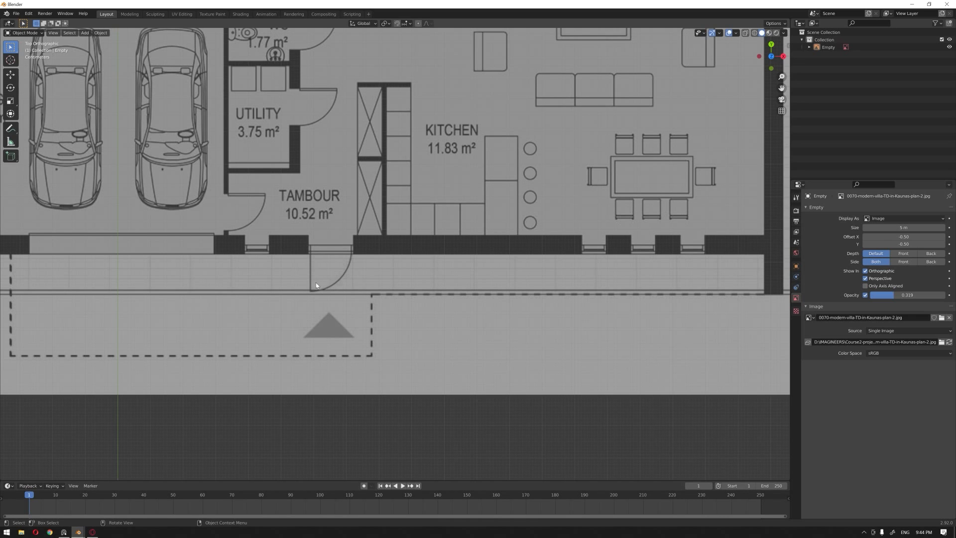
mouse_move(334, 317)
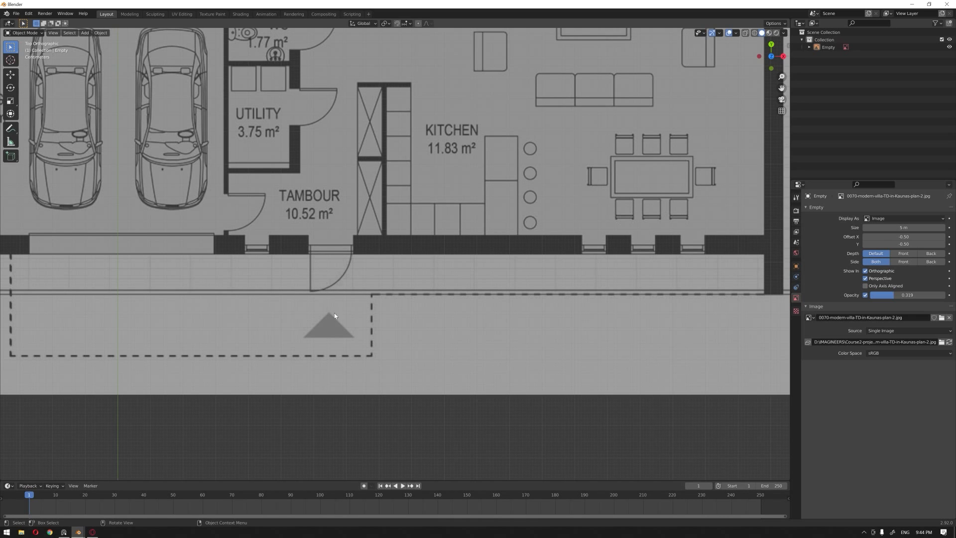
scroll(down, 3)
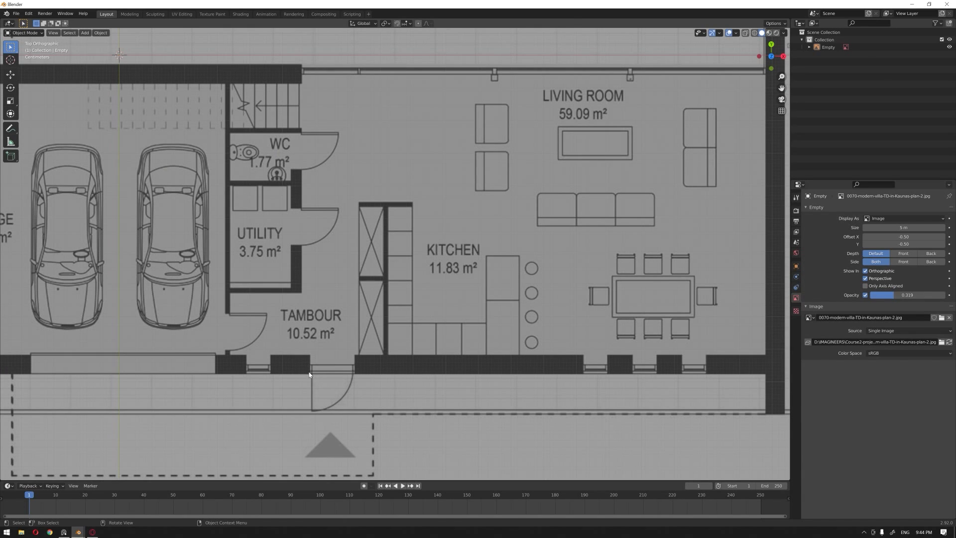
scroll(down, 3)
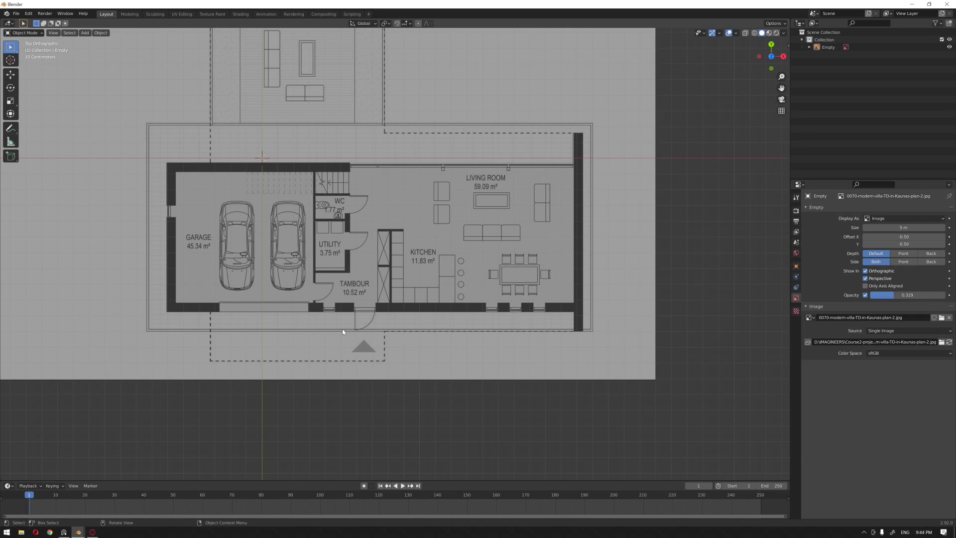
mouse_move(354, 311)
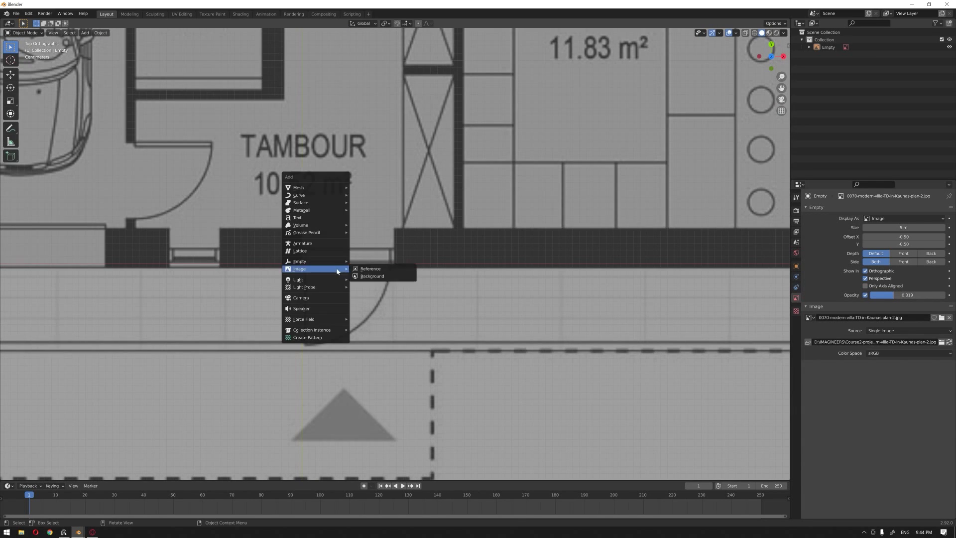
mouse_move(299, 187)
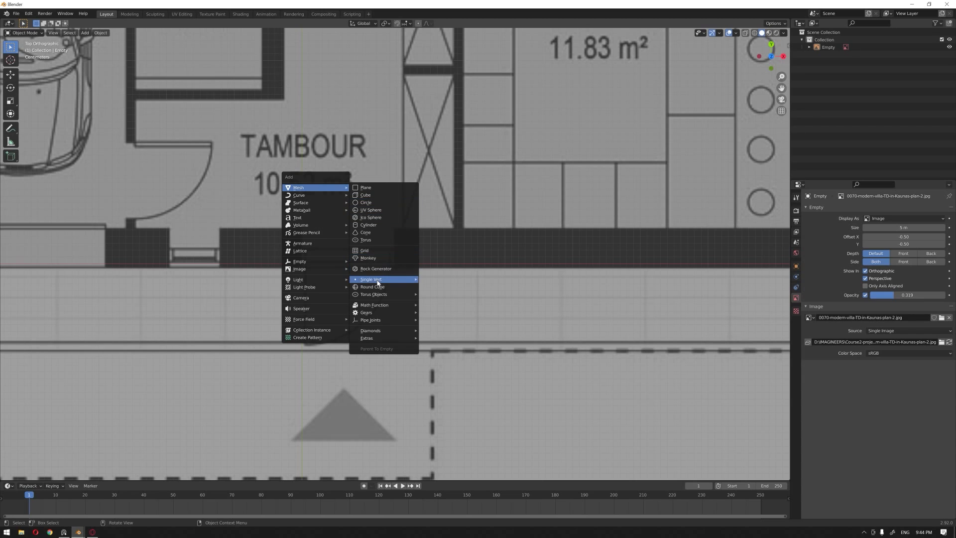
mouse_move(381, 279)
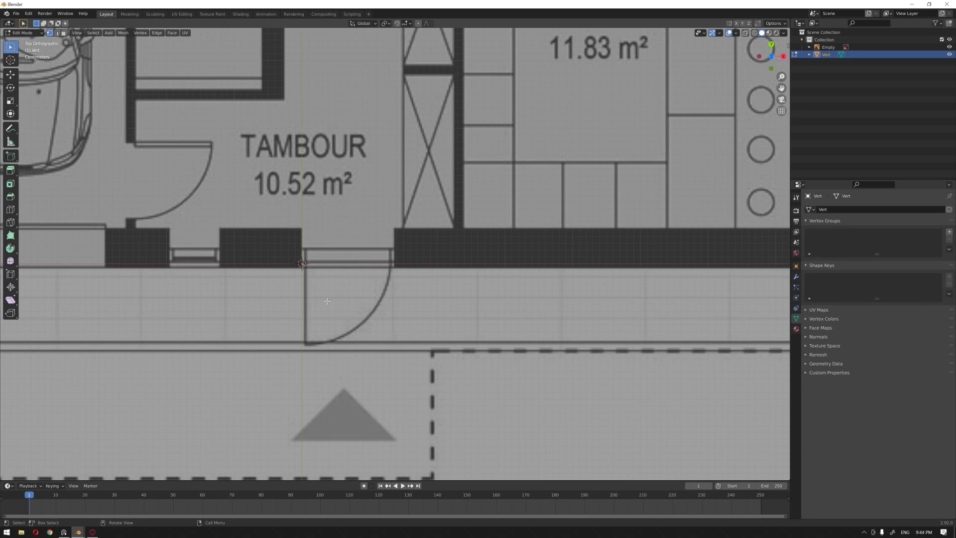
Step: Confirm the Add Mesh: Extra Objects add-on is enabled in Preferences, searching 'ext'
click(42, 13)
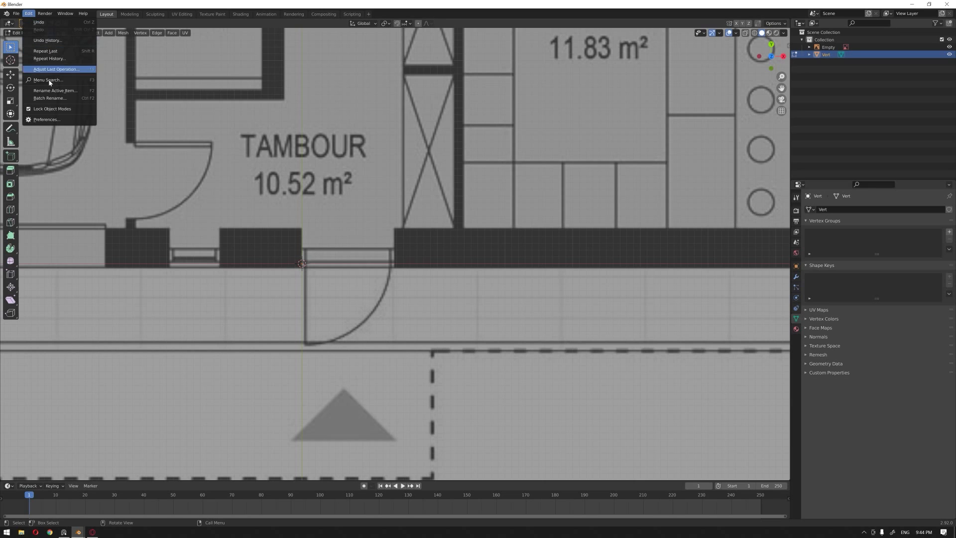
click(47, 120)
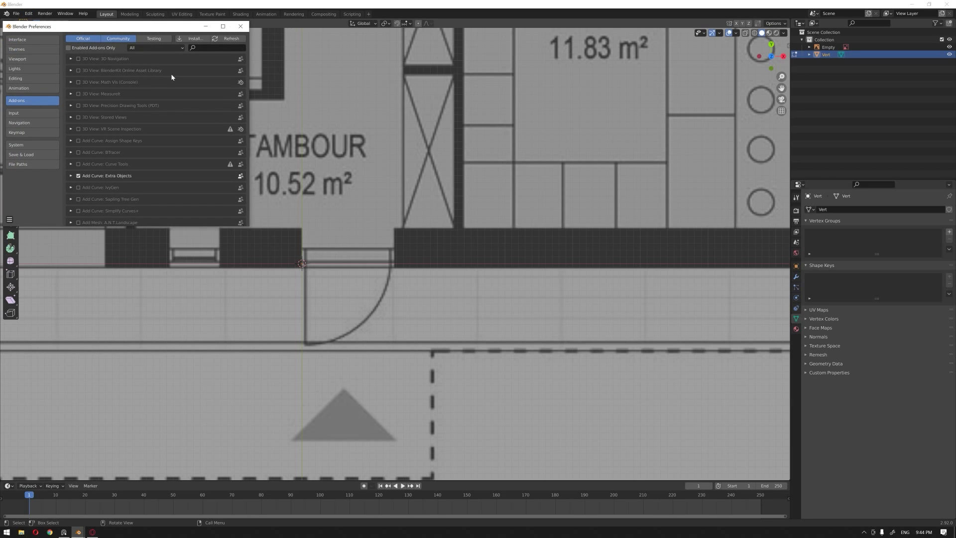
text(extra)
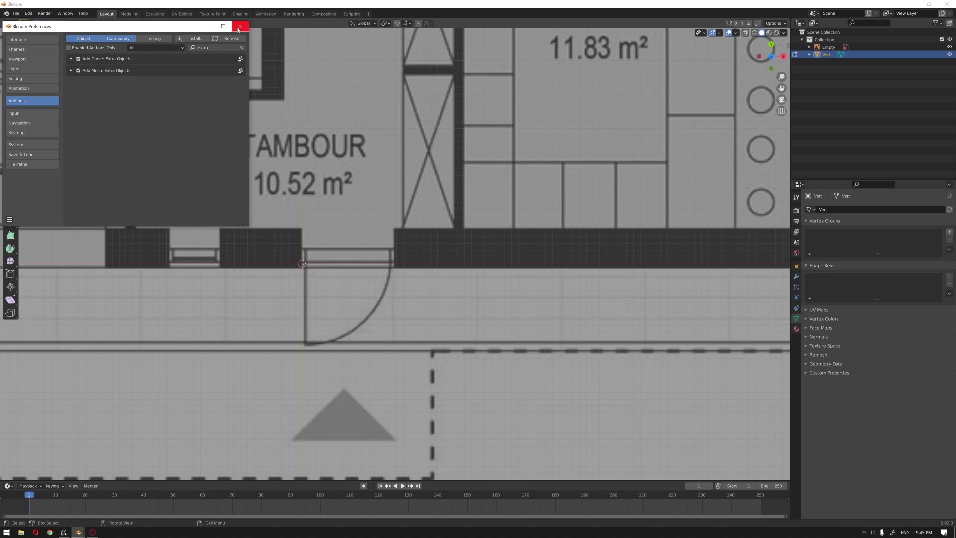
click(242, 26)
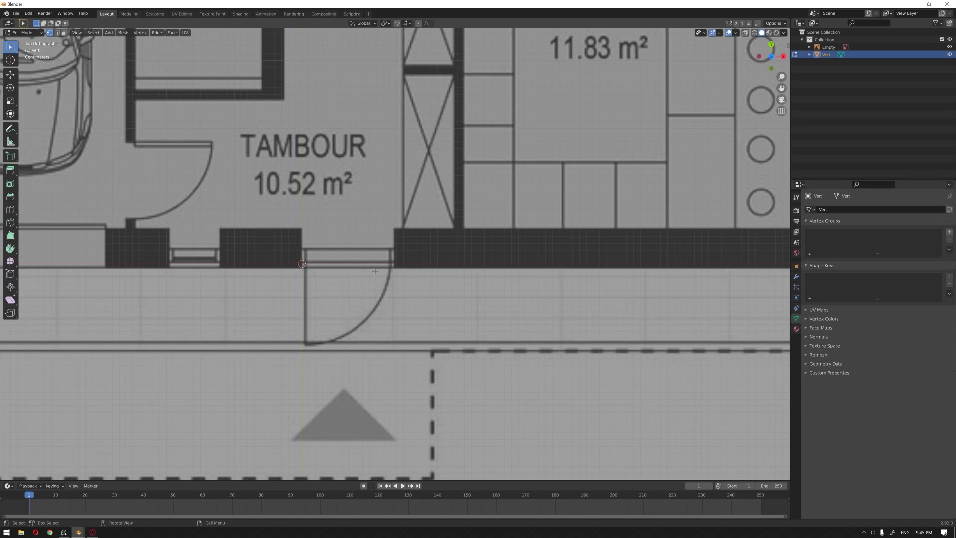
mouse_move(348, 273)
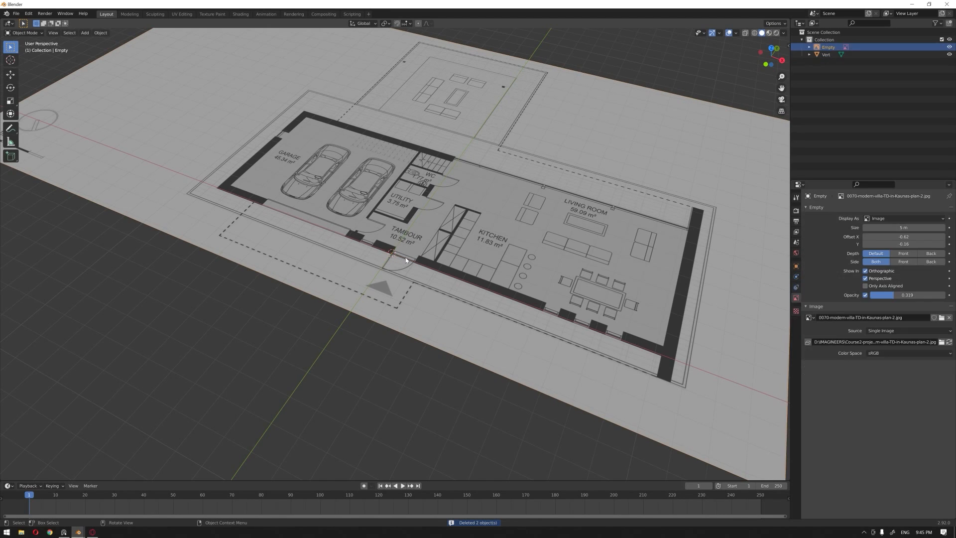
mouse_move(407, 263)
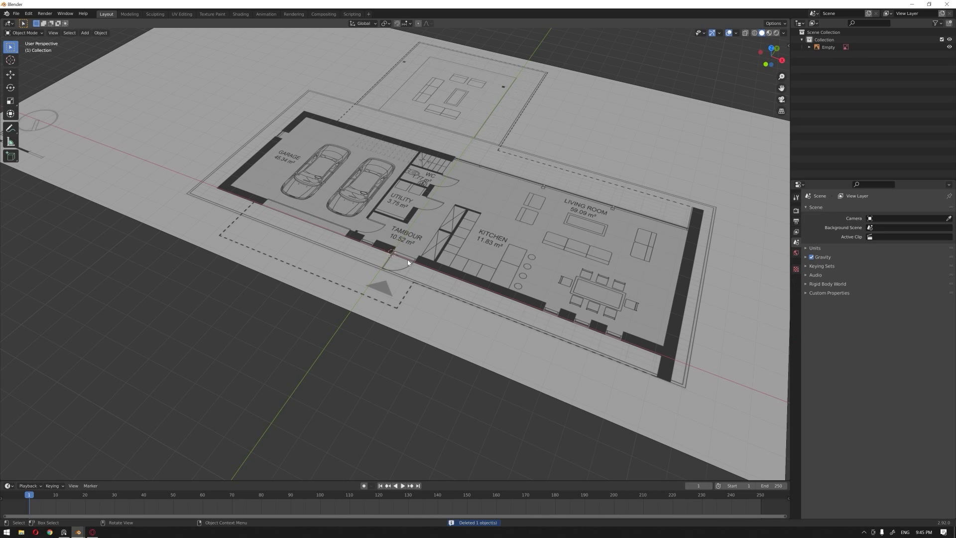
mouse_move(576, 325)
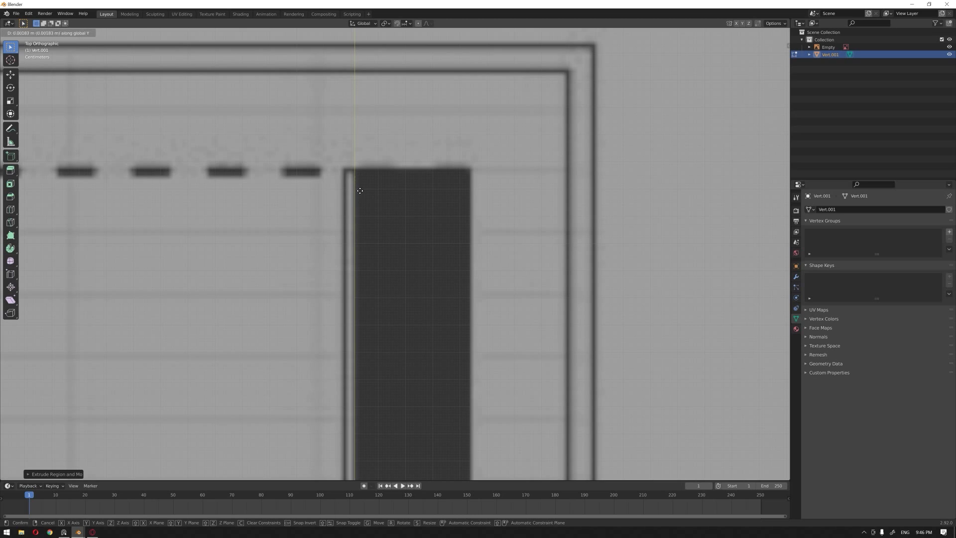
Step: Extrude Vert.001 into edges tracing the exterior wall outline
click(355, 197)
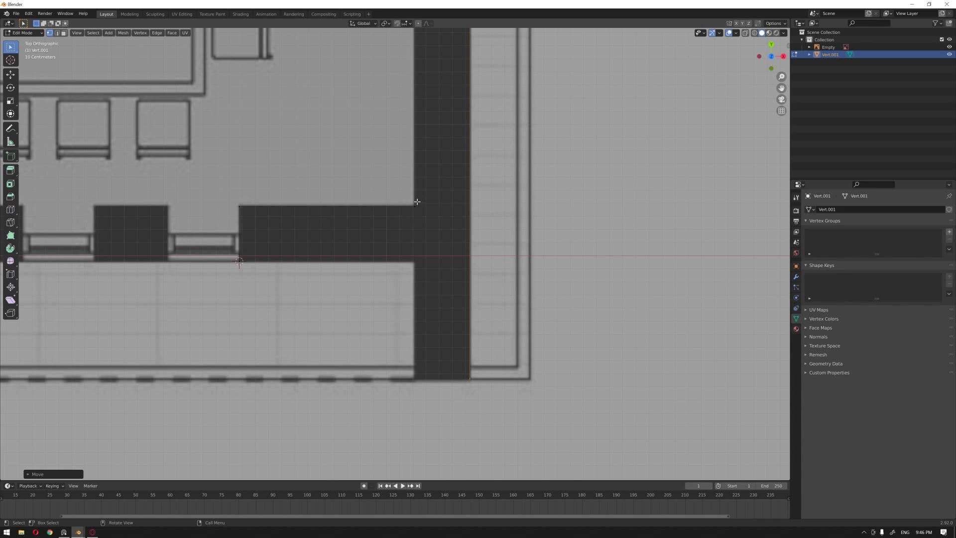
mouse_move(402, 53)
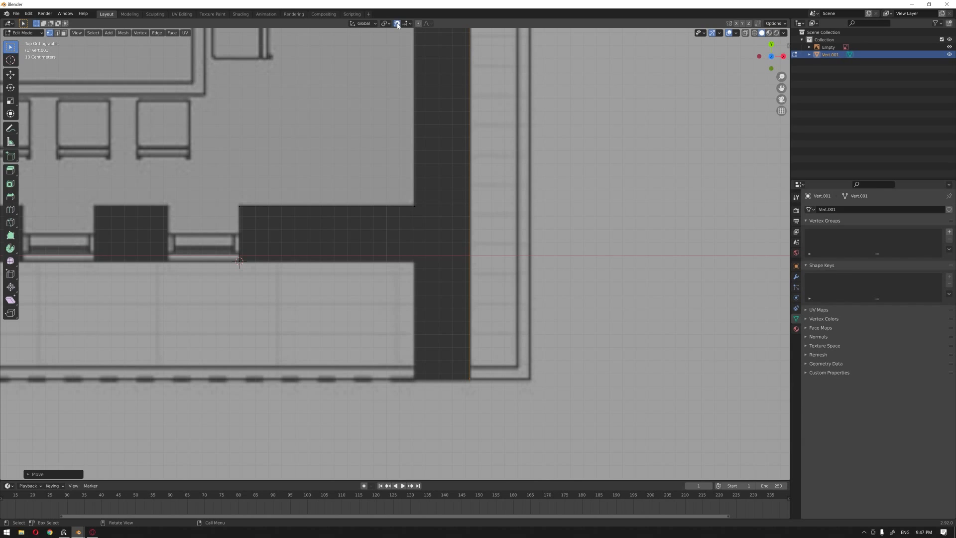
Step: Enable snapping set to Vertex and return the wall outline to Object Mode
click(408, 23)
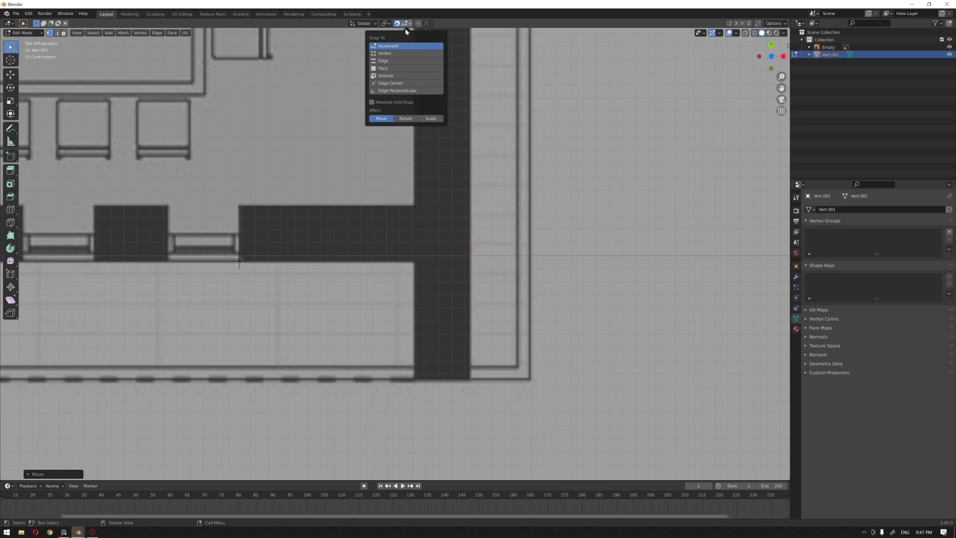
mouse_move(397, 55)
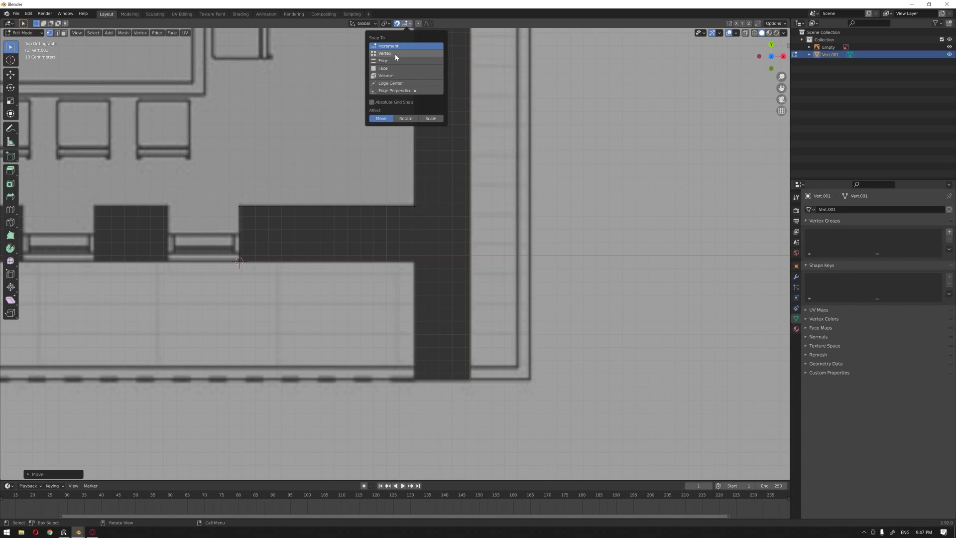
click(384, 52)
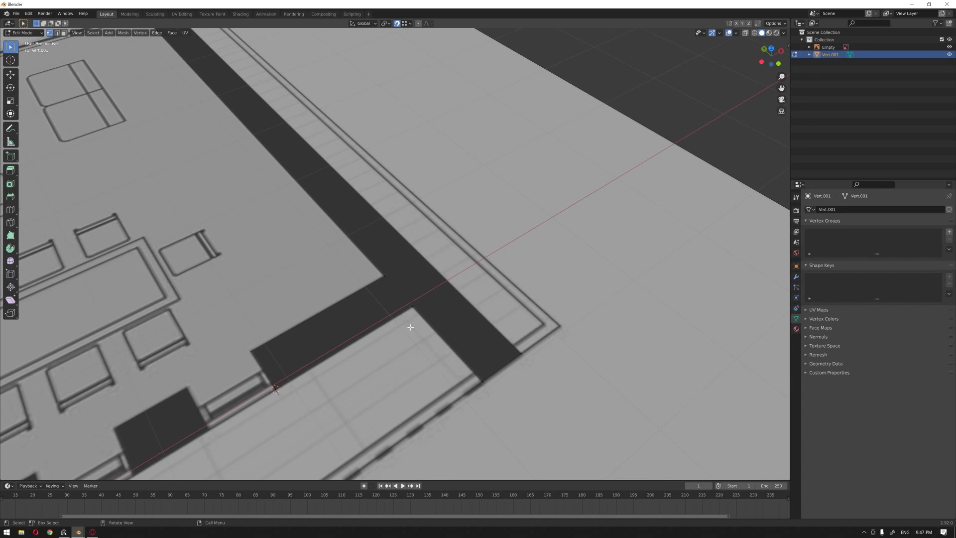
mouse_move(425, 299)
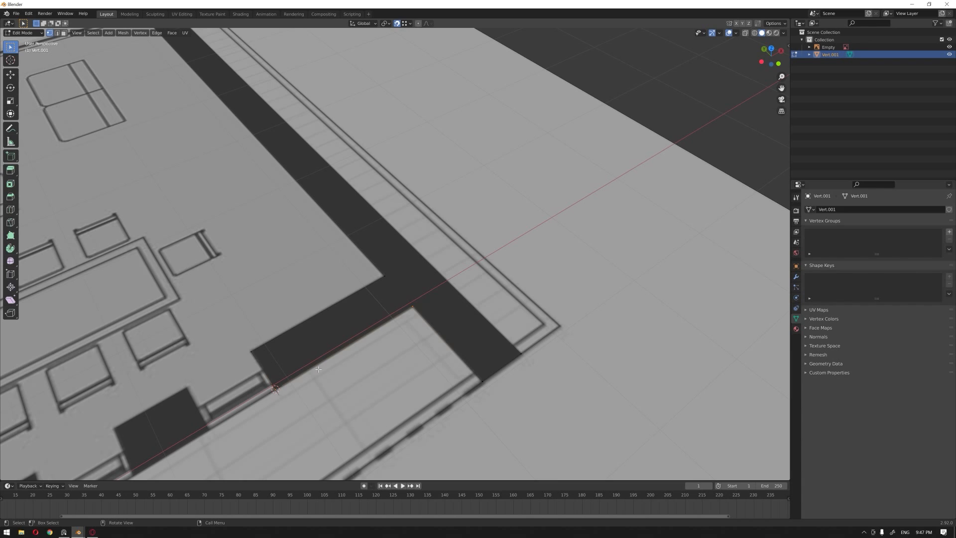
key(Tab)
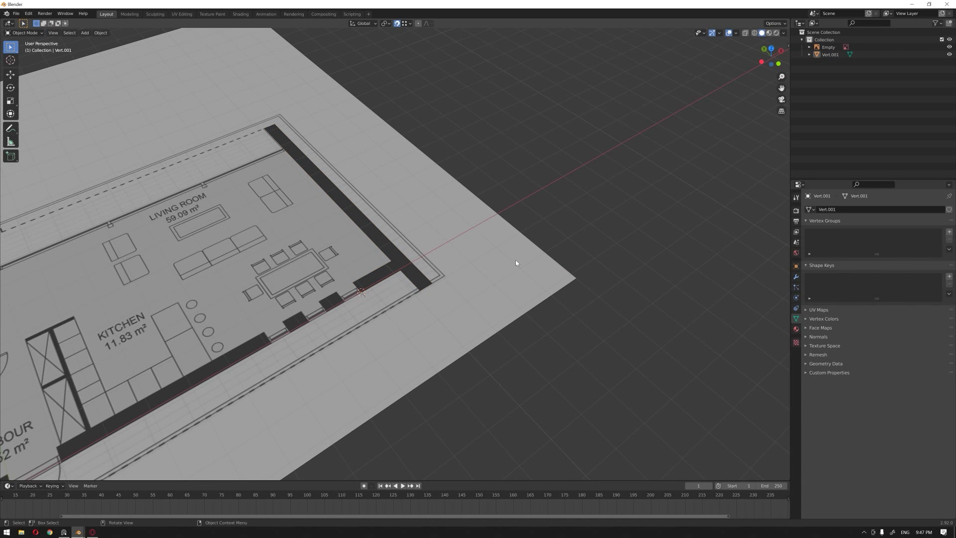
Step: Move the floor-plan image into a new Reference Image collection
click(829, 47)
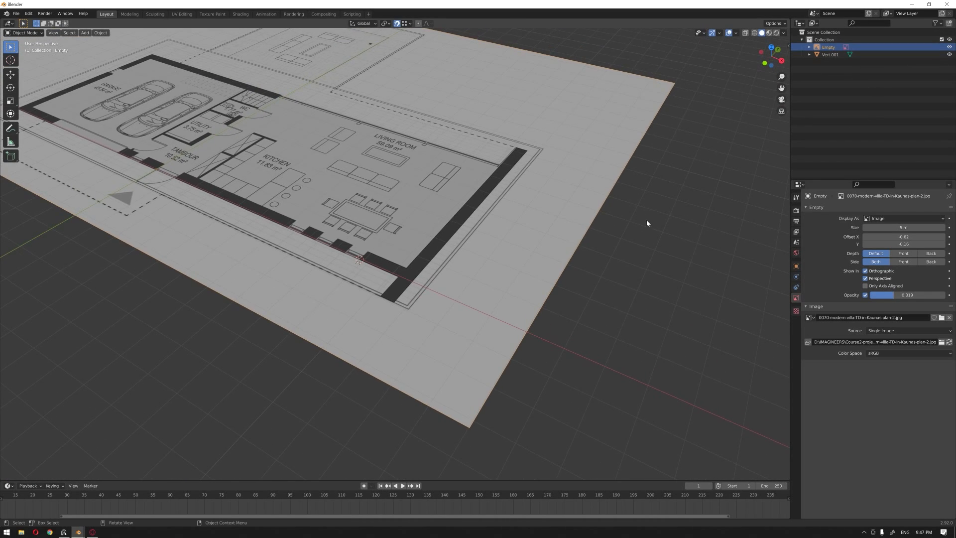
mouse_move(570, 197)
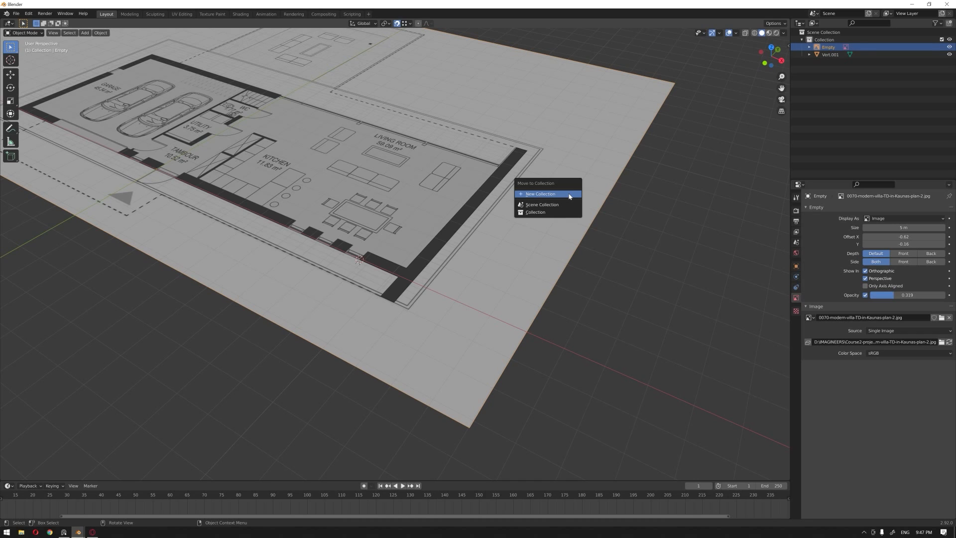
click(540, 193)
text(Refrence Image)
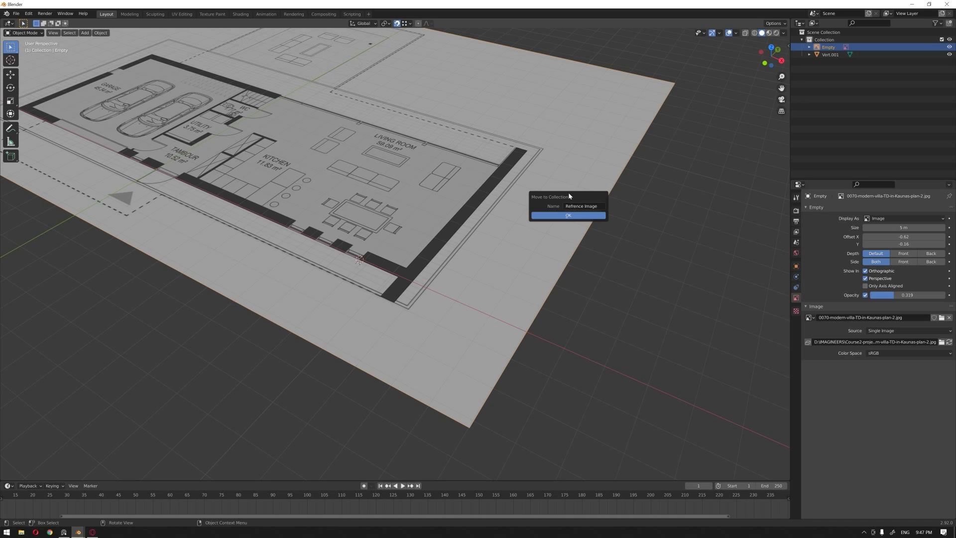
click(569, 215)
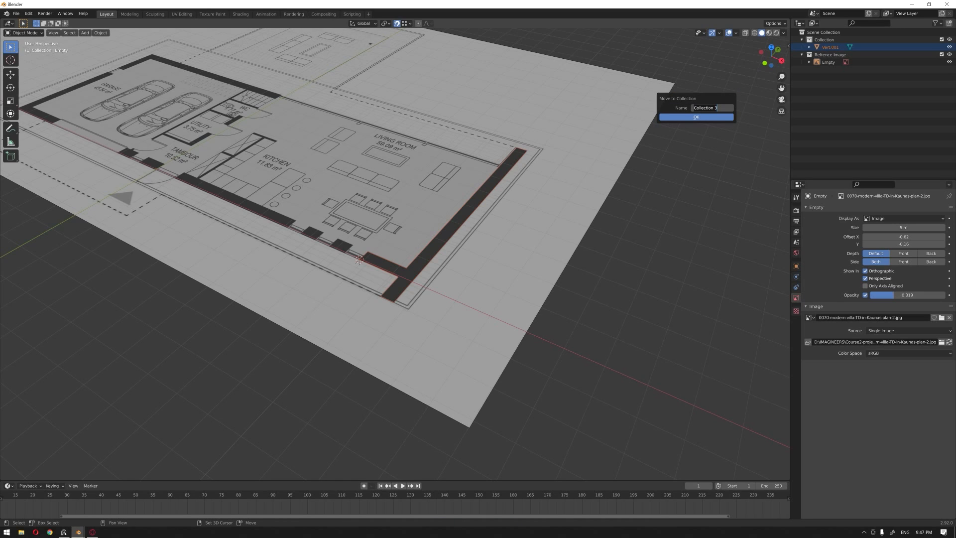
Step: Move Vert.001 into a new Villa Walls collection
text(Villa Wa)
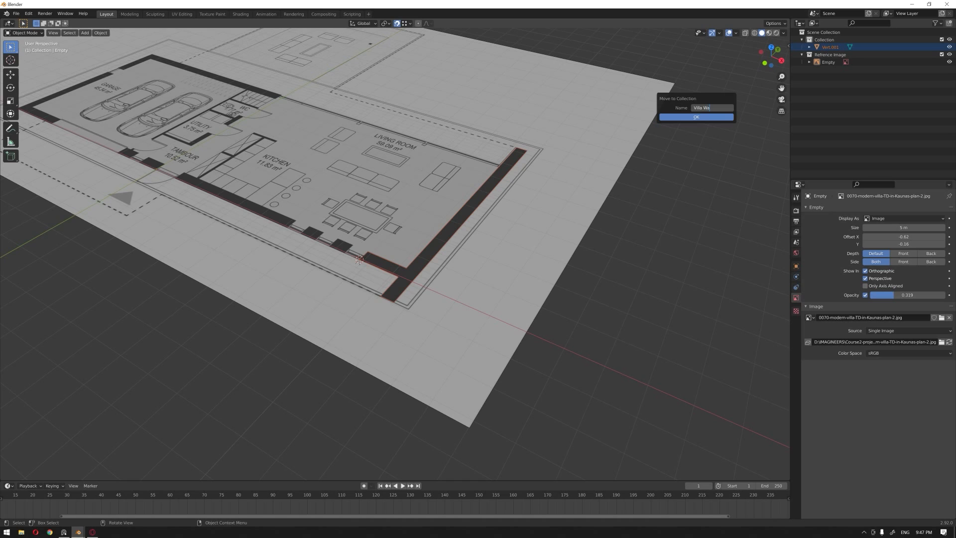
click(697, 118)
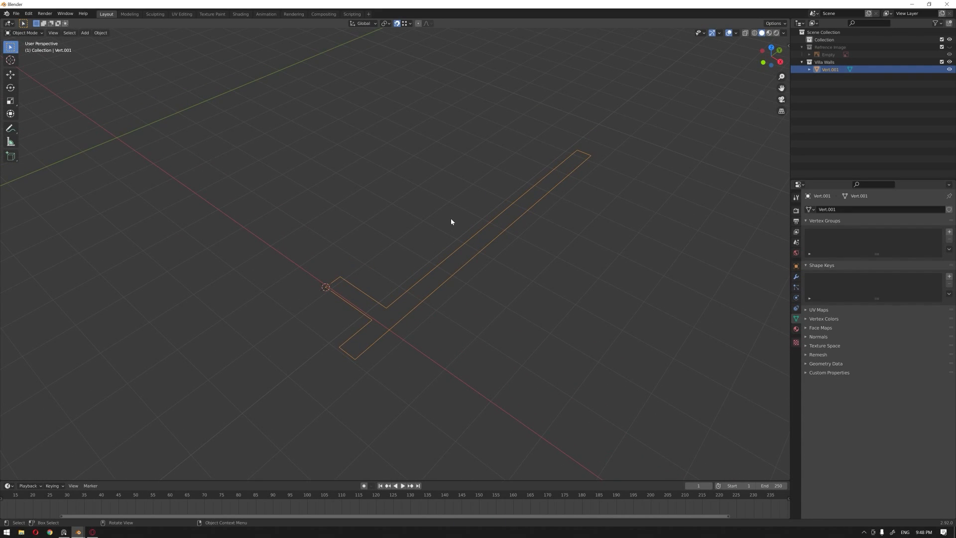
Step: Enter Edit Mode on Vert.001 to inspect the wall outline's vertices
key(Tab)
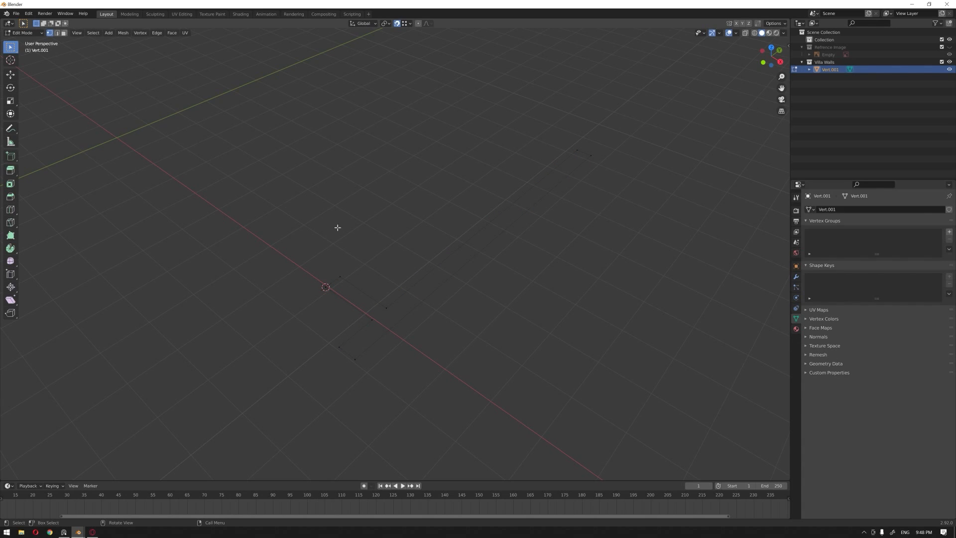
mouse_move(117, 122)
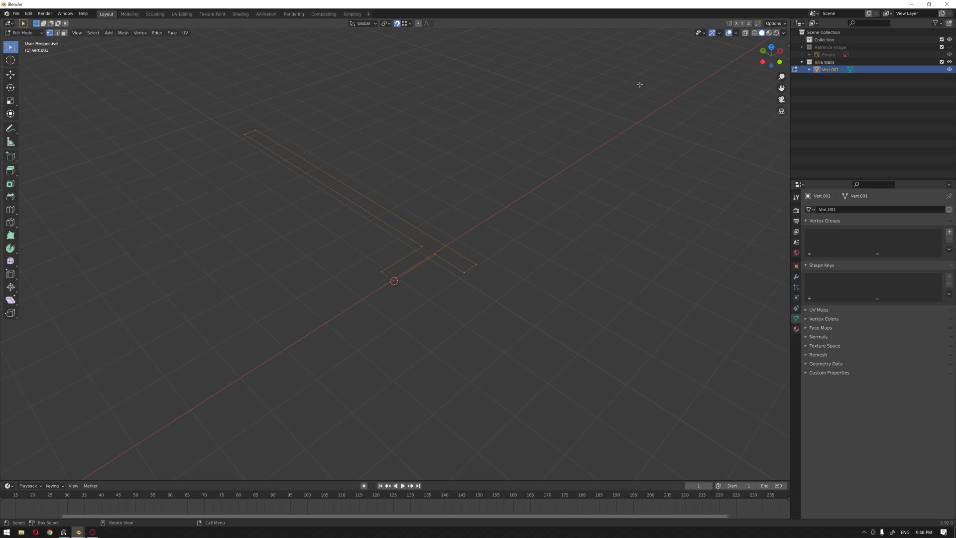
key(Tab)
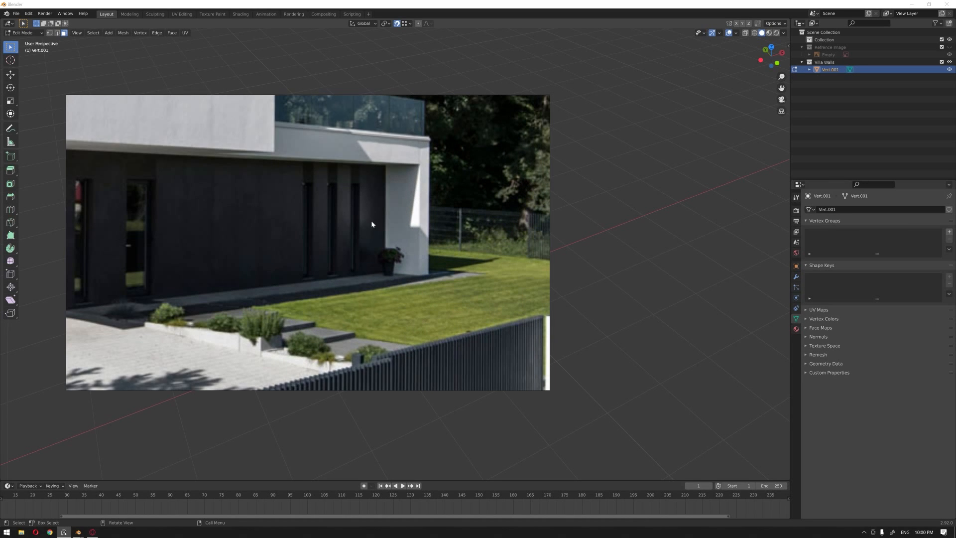
mouse_move(351, 223)
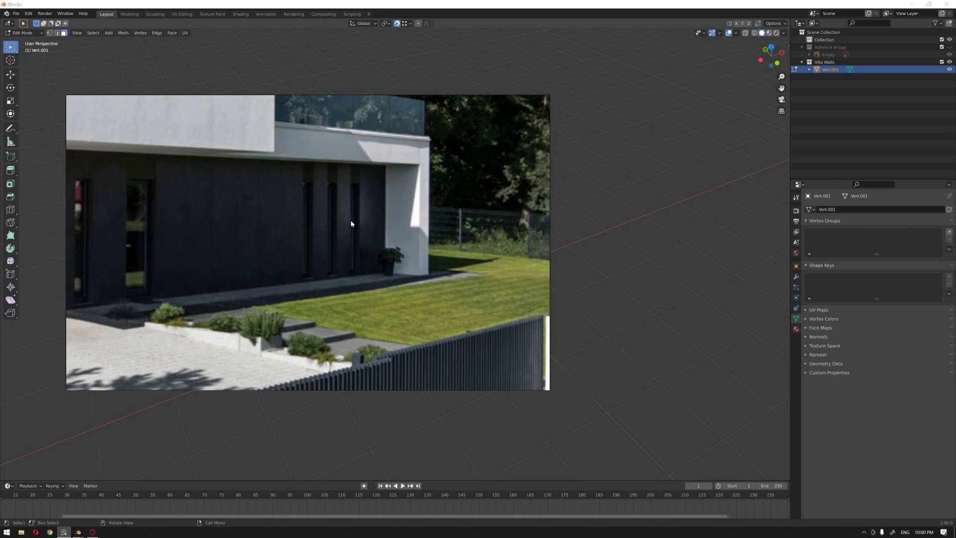
mouse_move(357, 186)
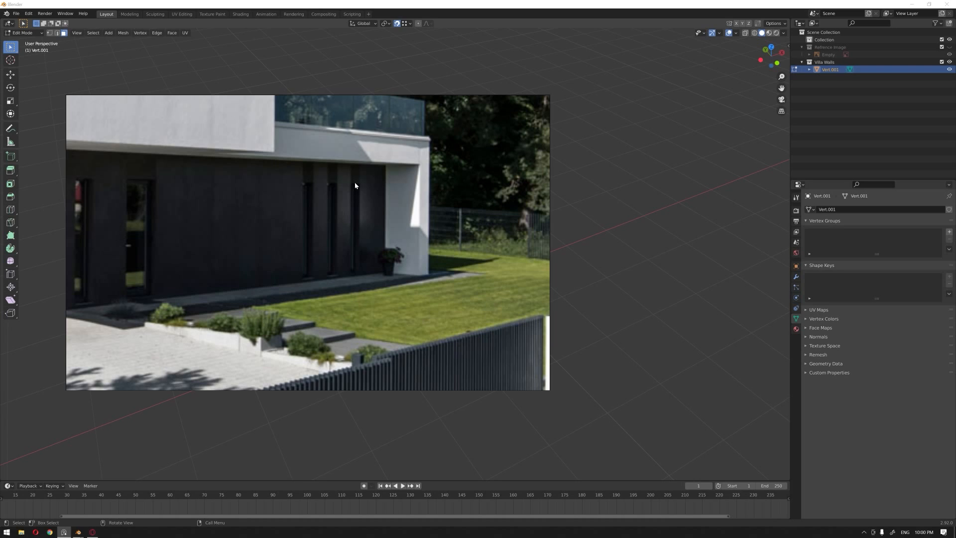
mouse_move(373, 195)
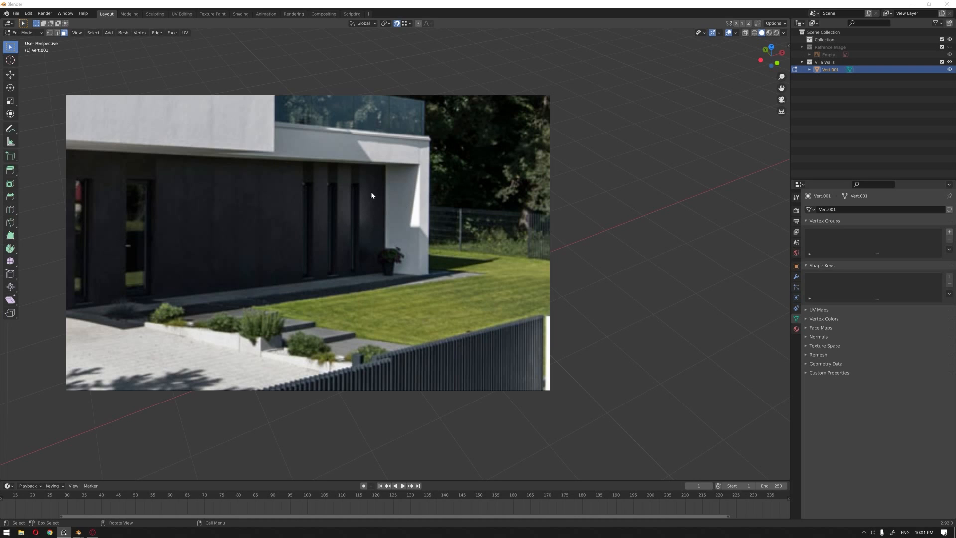
mouse_move(385, 228)
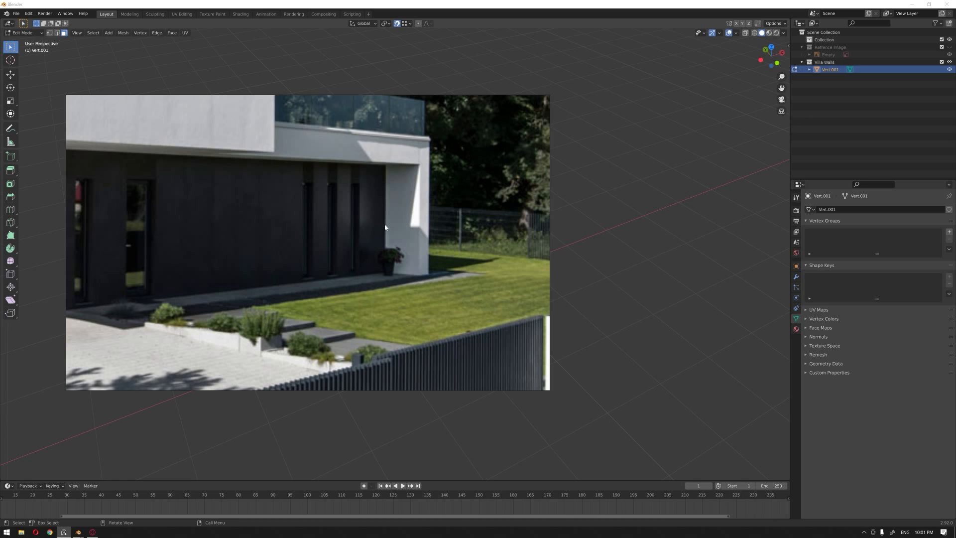
mouse_move(363, 275)
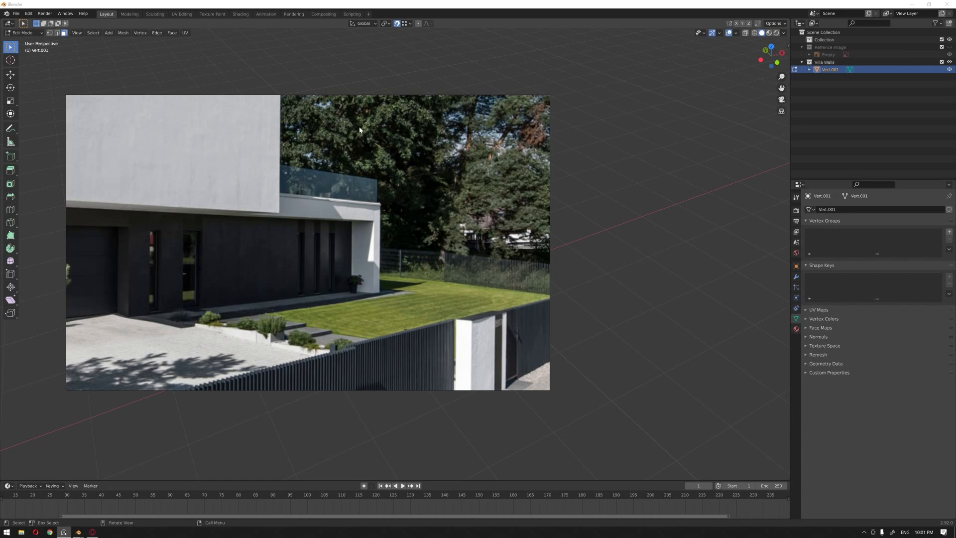
mouse_move(335, 257)
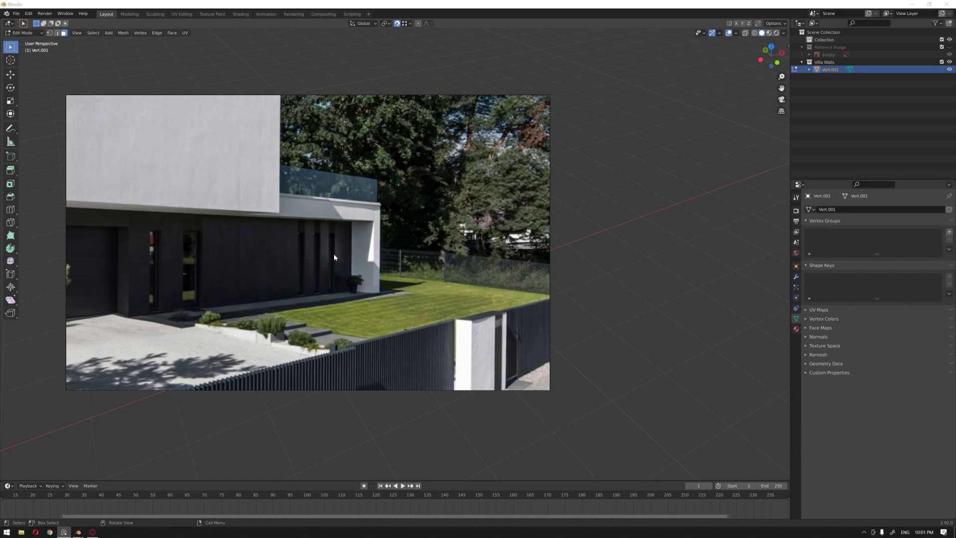
mouse_move(327, 249)
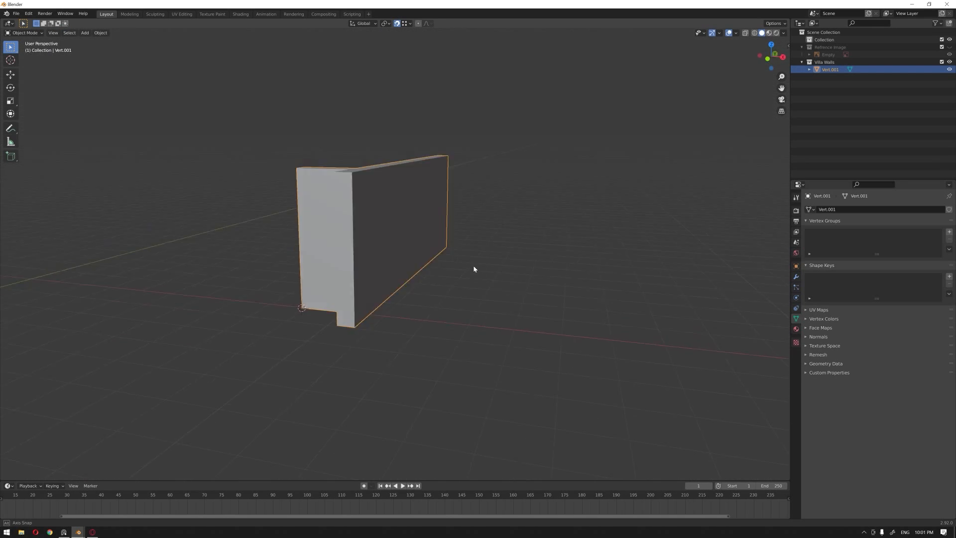
Step: Inspect the wall piece from all sides and show the Reference Image collection again
drag(475, 269, 496, 284)
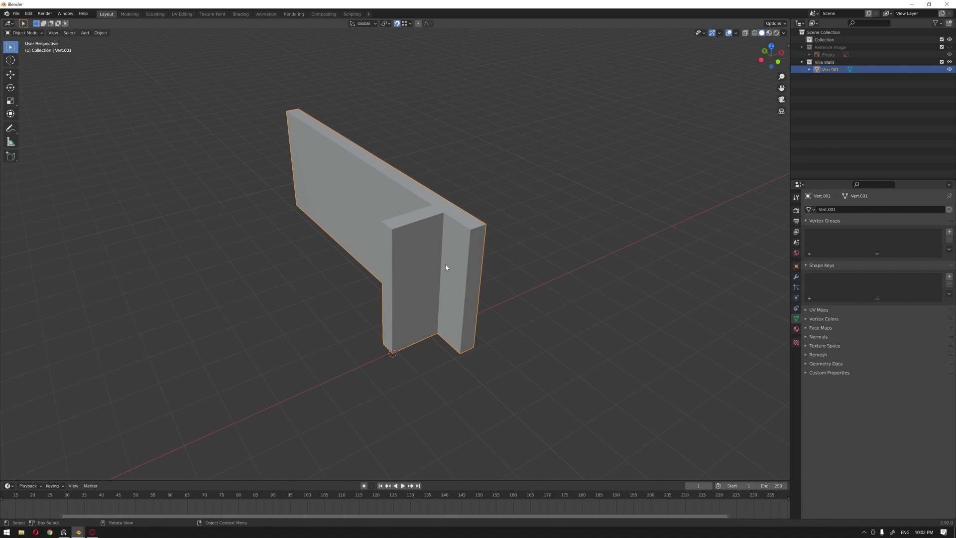
drag(445, 267, 470, 272)
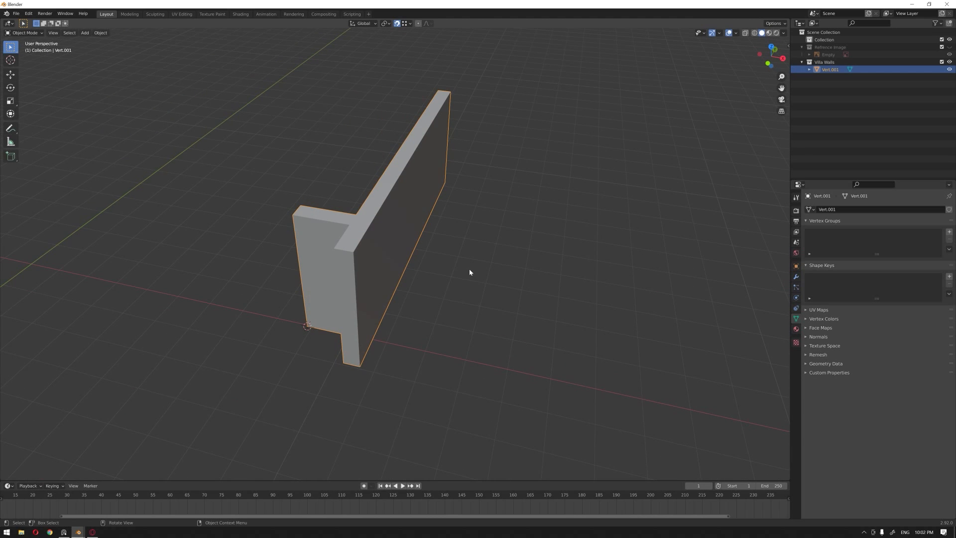
drag(469, 273, 448, 281)
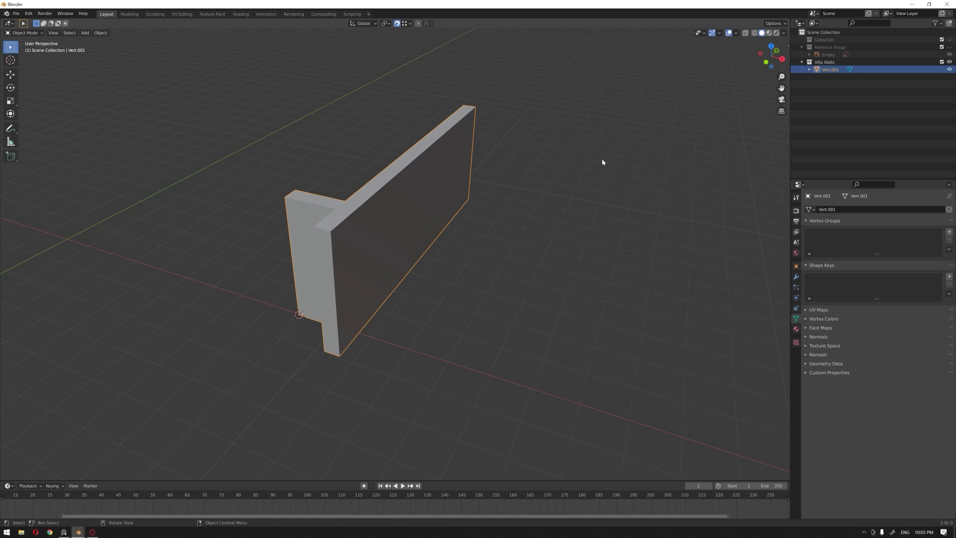
click(946, 47)
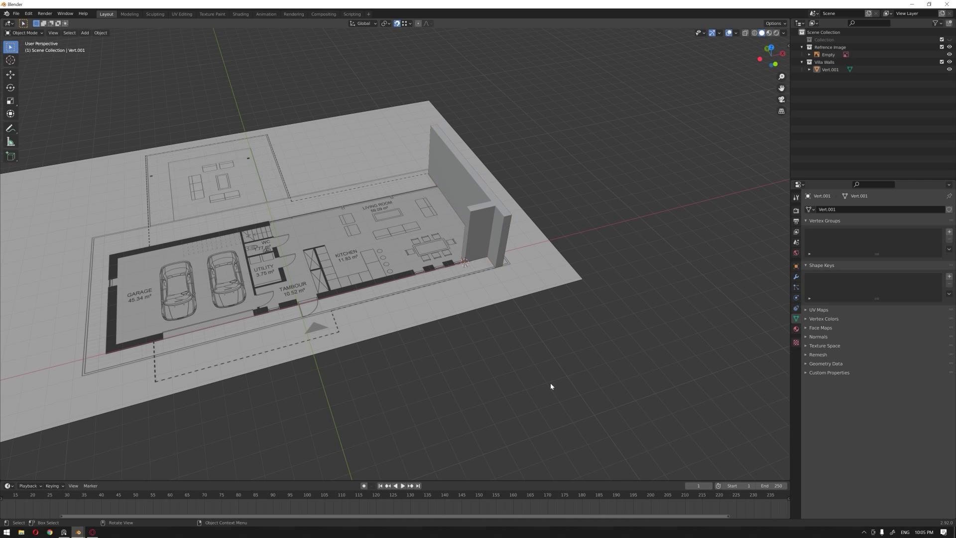
Step: Frame the kitchen wall from top and angled views, then show the scene as wireframe
click(467, 184)
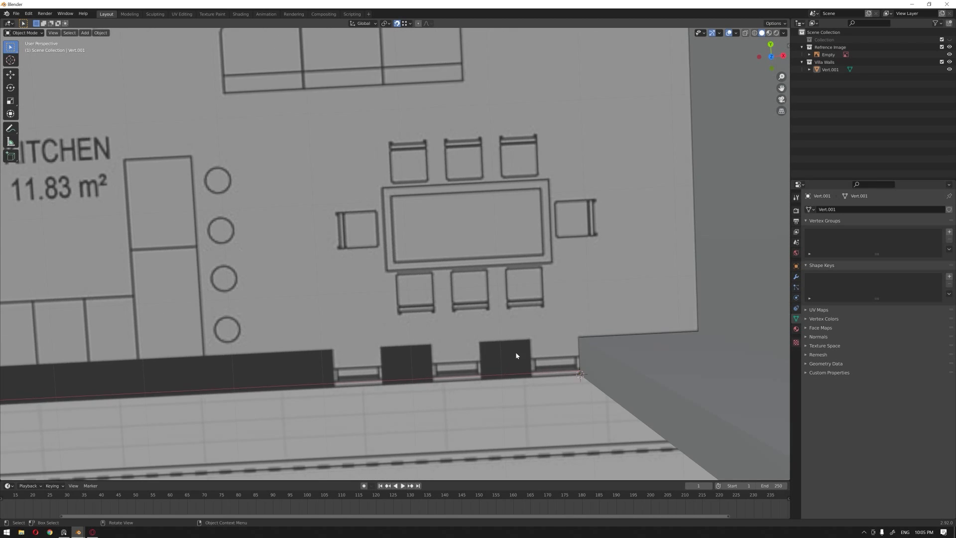
key(KP_7)
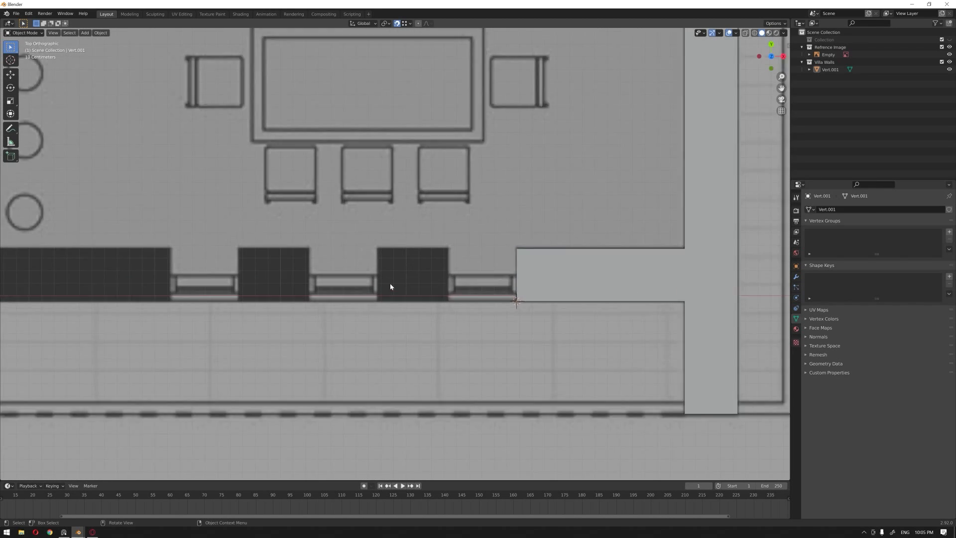
drag(390, 287, 444, 295)
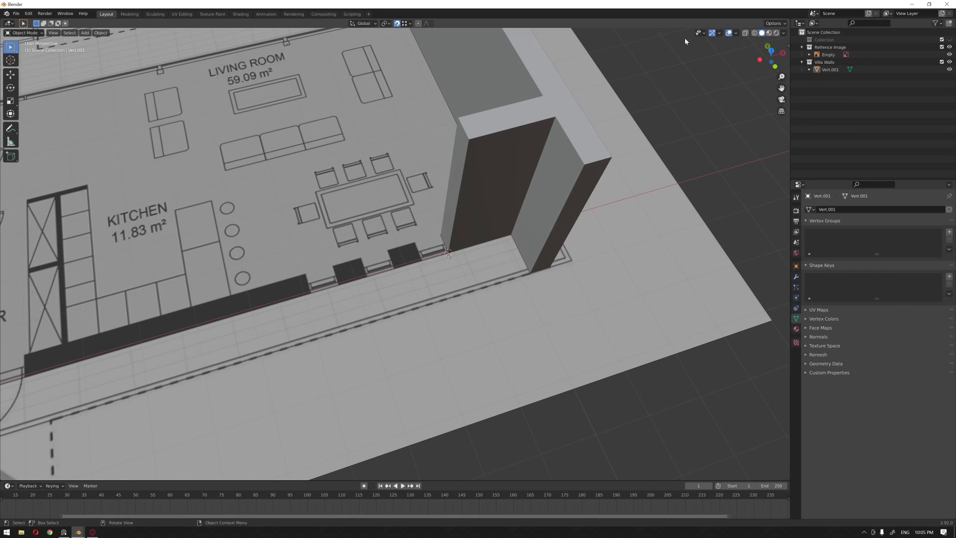
mouse_move(761, 32)
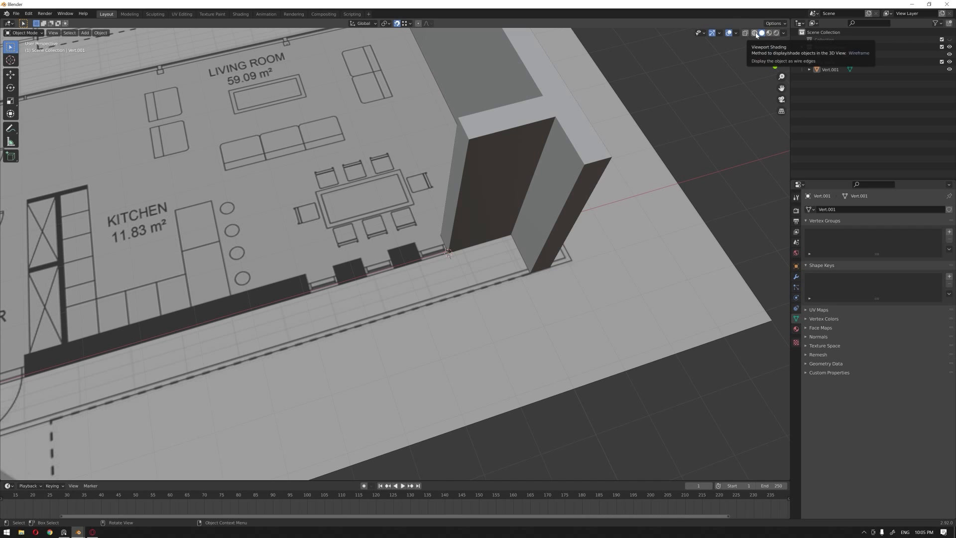
click(753, 33)
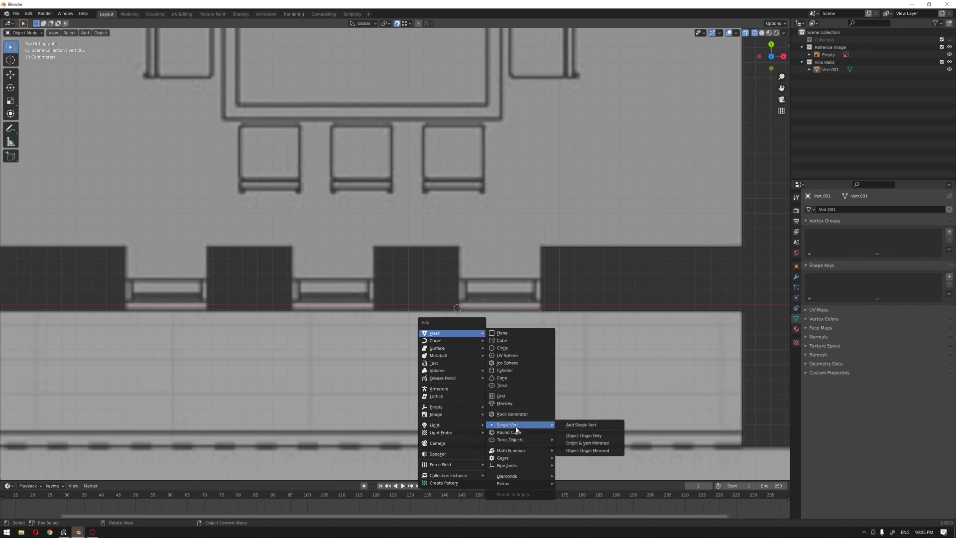
Step: Add a single-vertex object, Vert.002, at the kitchen wall and enter Edit Mode on it
click(581, 424)
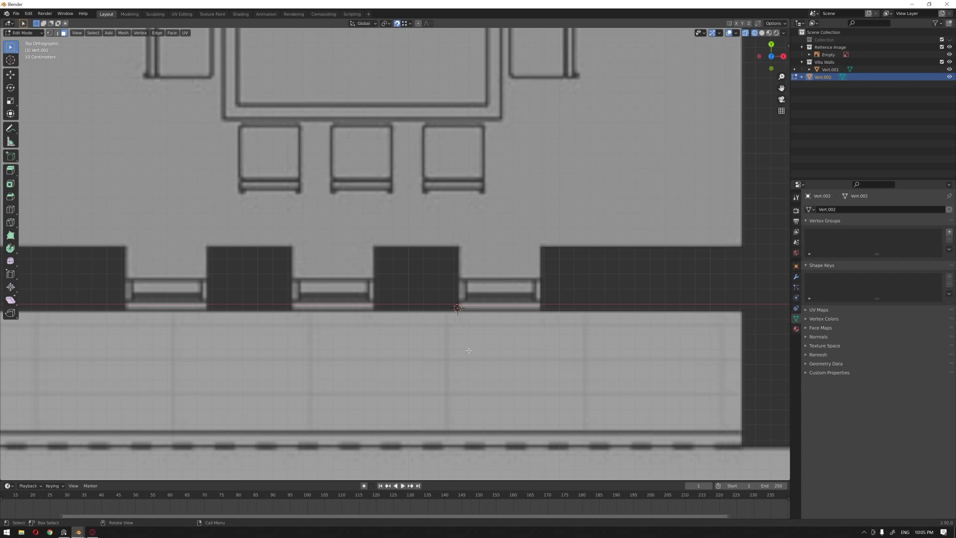
key(g)
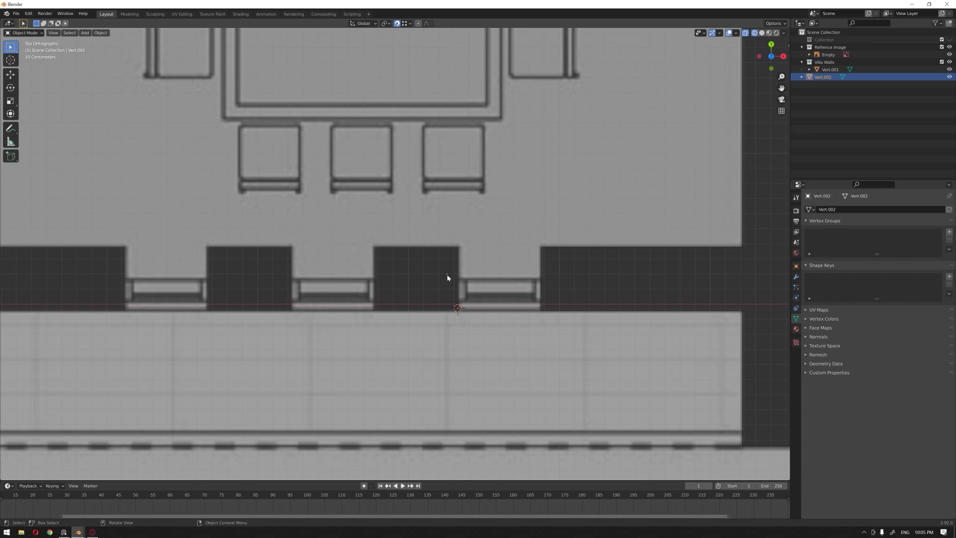
click(828, 54)
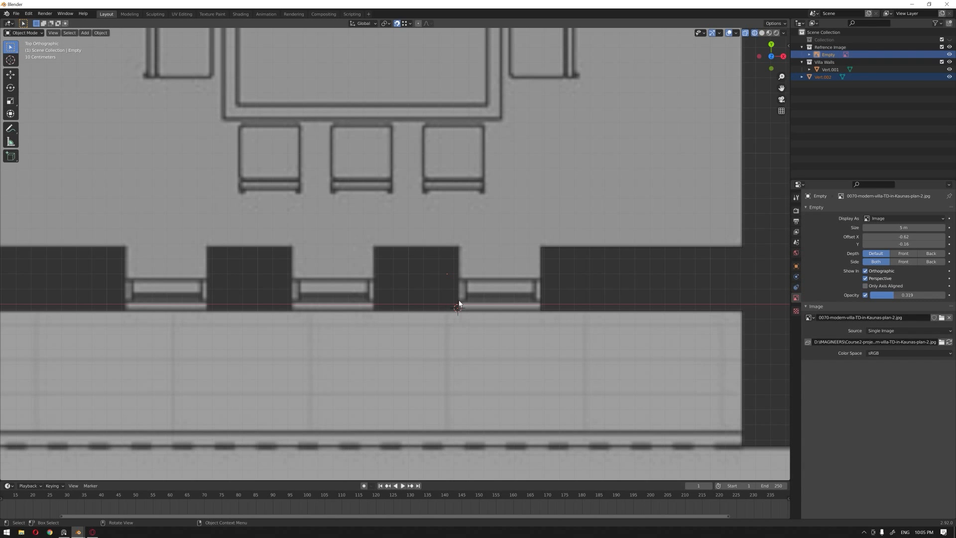
mouse_move(467, 285)
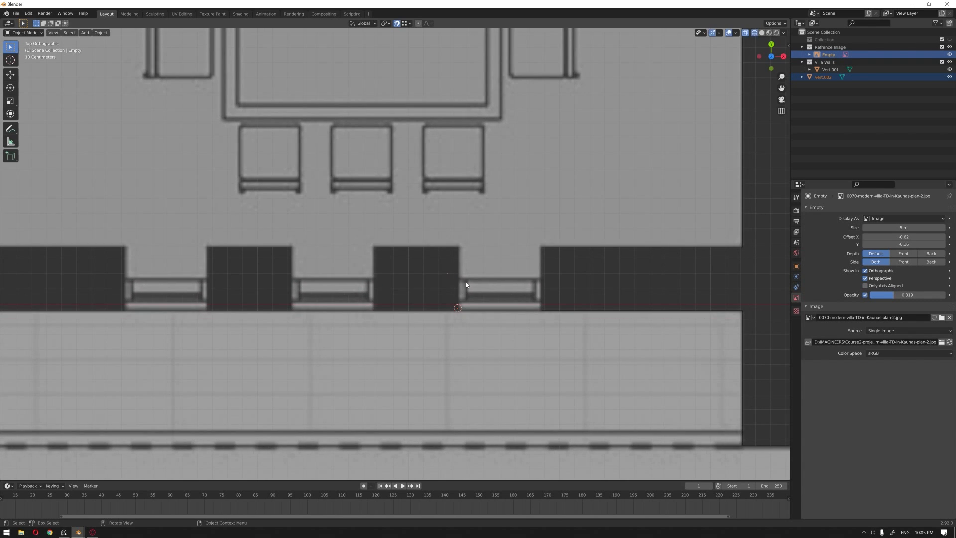
key(Tab)
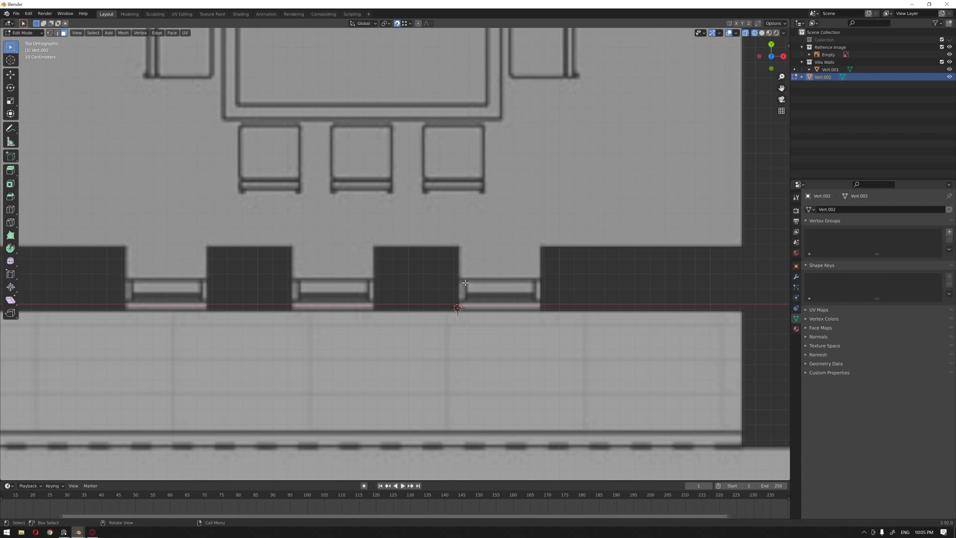
mouse_move(283, 281)
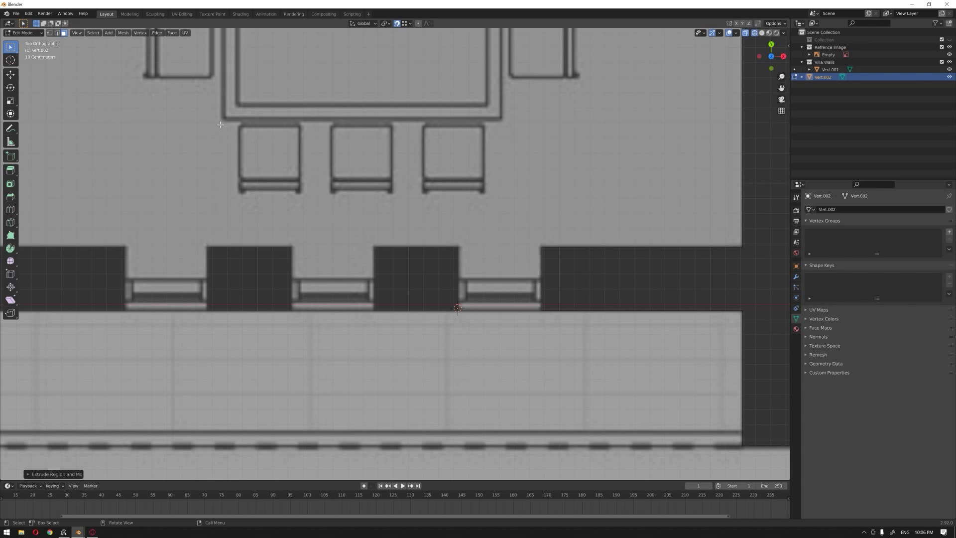
mouse_move(448, 274)
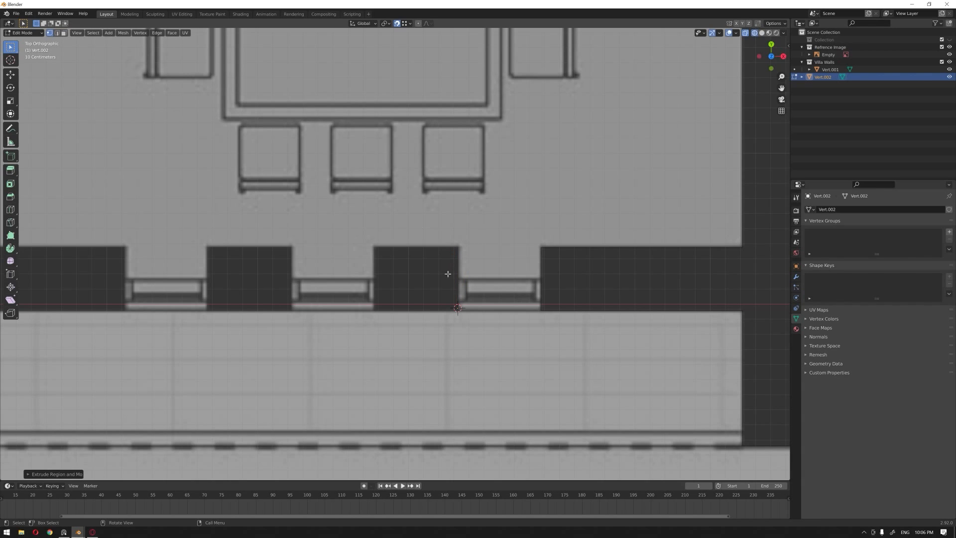
mouse_move(423, 338)
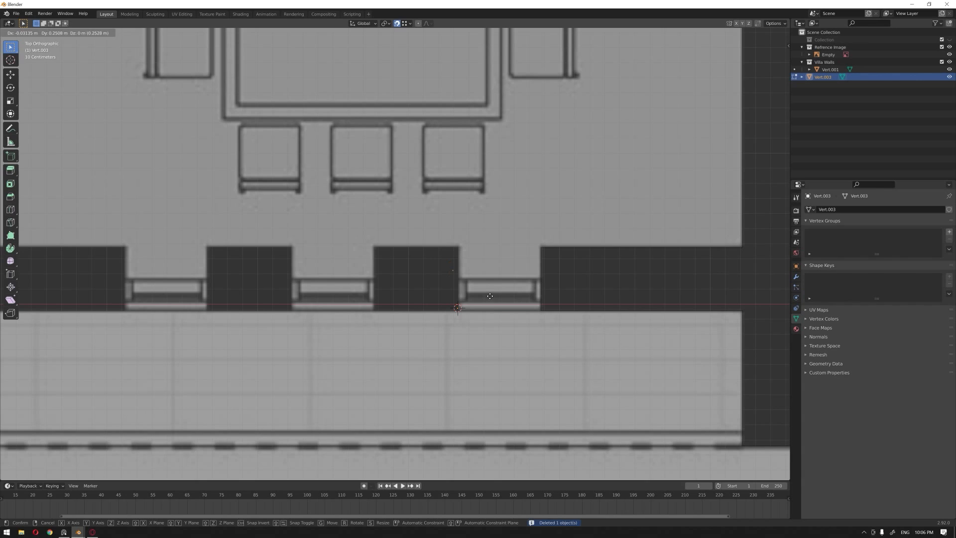
mouse_move(498, 320)
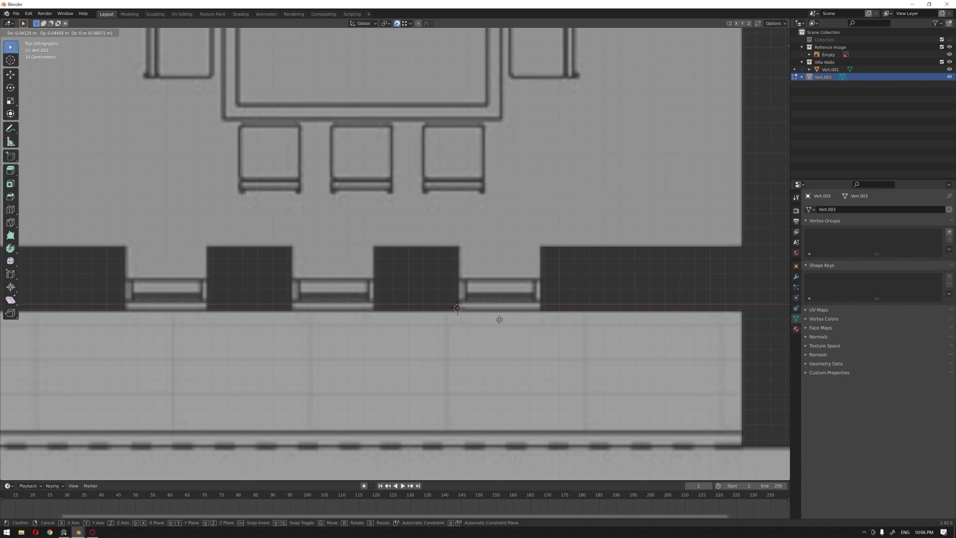
mouse_move(561, 323)
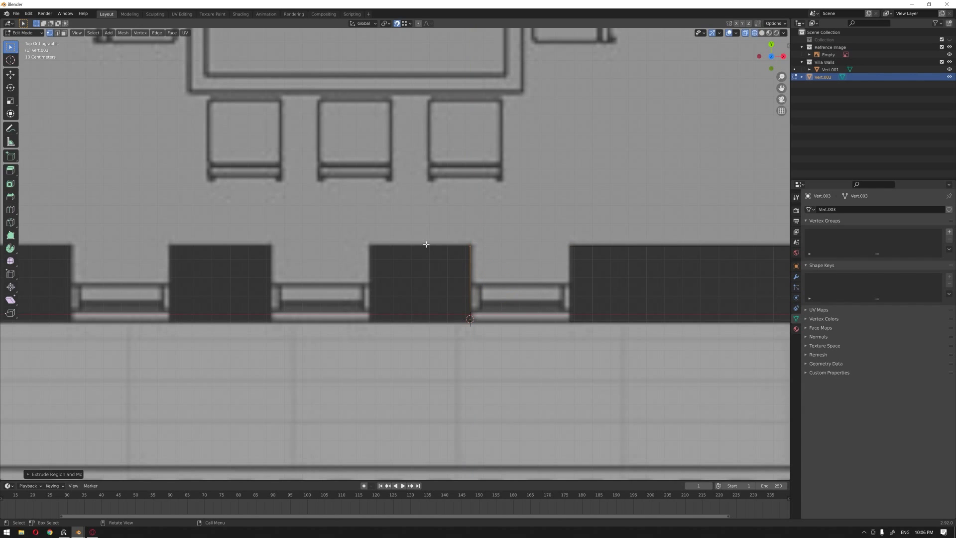
mouse_move(360, 247)
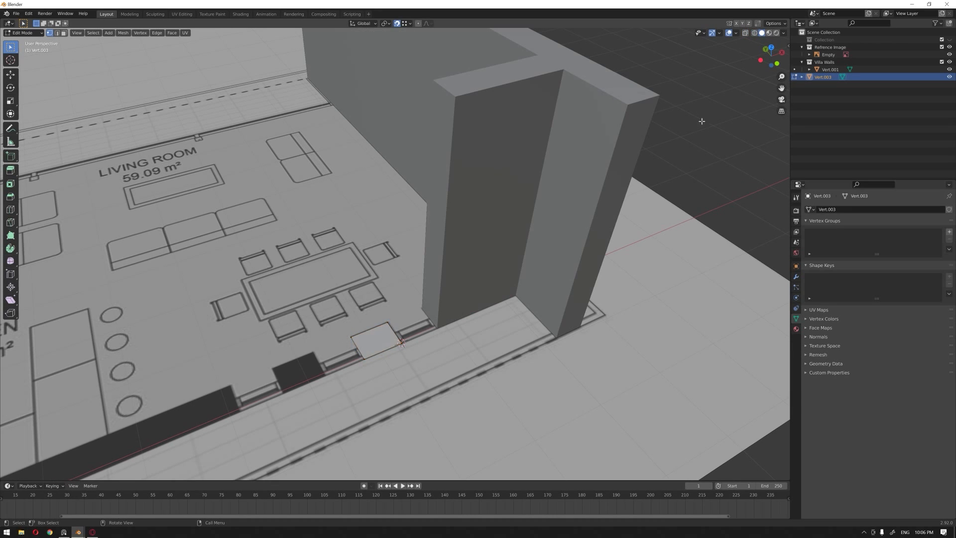
Step: Finish the new face outline, select it, and bring up the viewport overlay options
key(Tab)
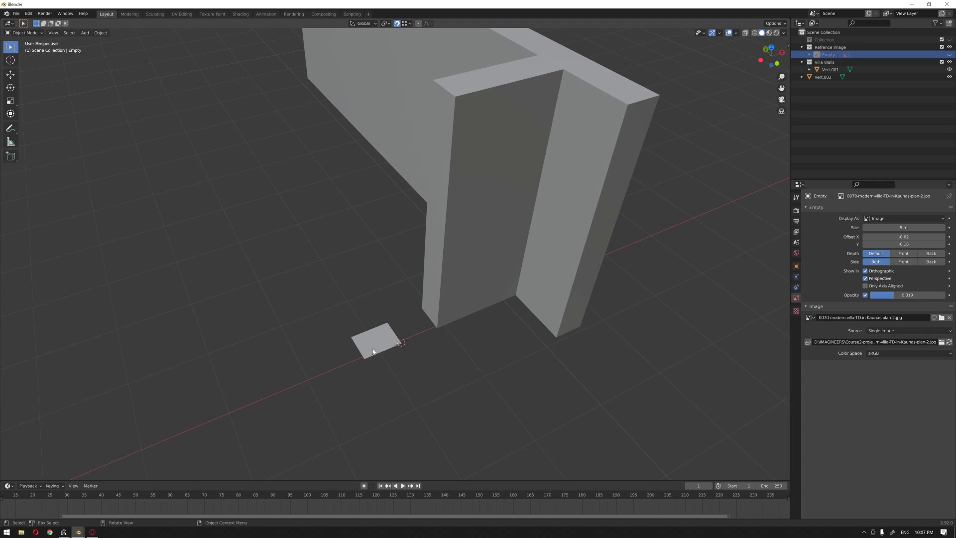
click(823, 77)
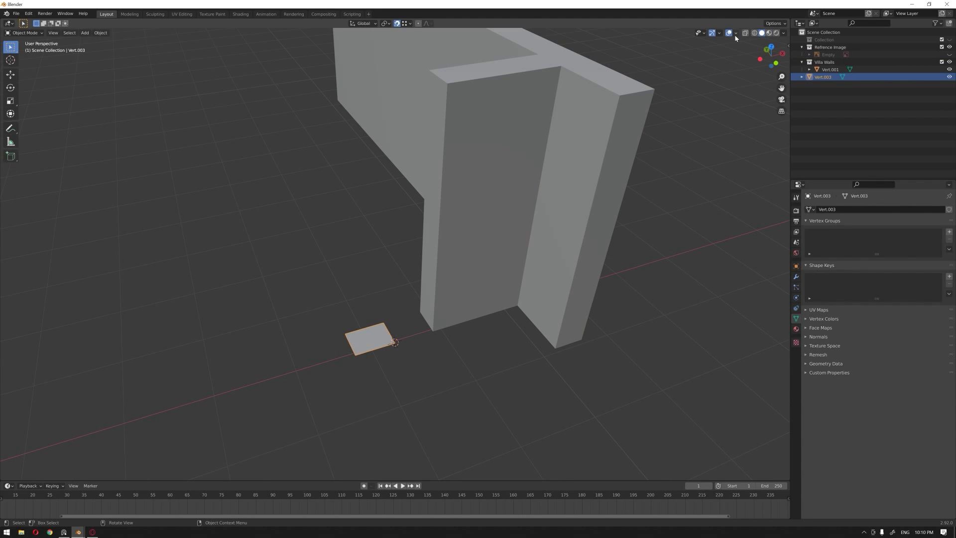
click(735, 32)
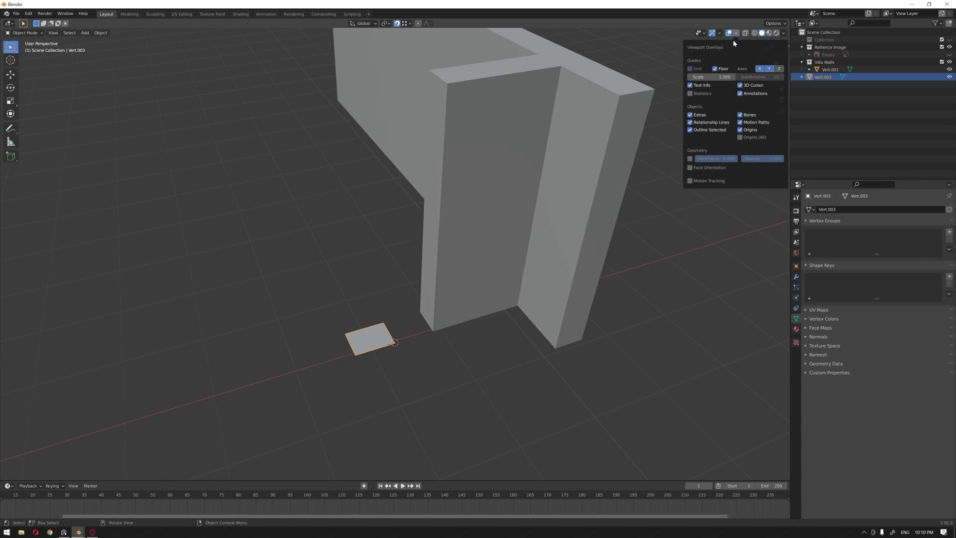
mouse_move(689, 158)
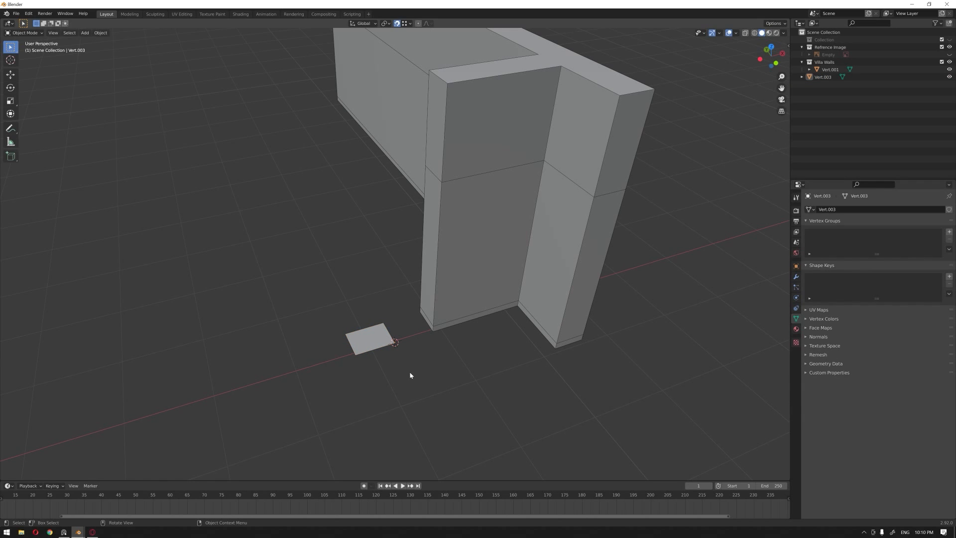
Step: Extrude Vert.003 upward into a short wall pier between the kitchen windows
key(Tab)
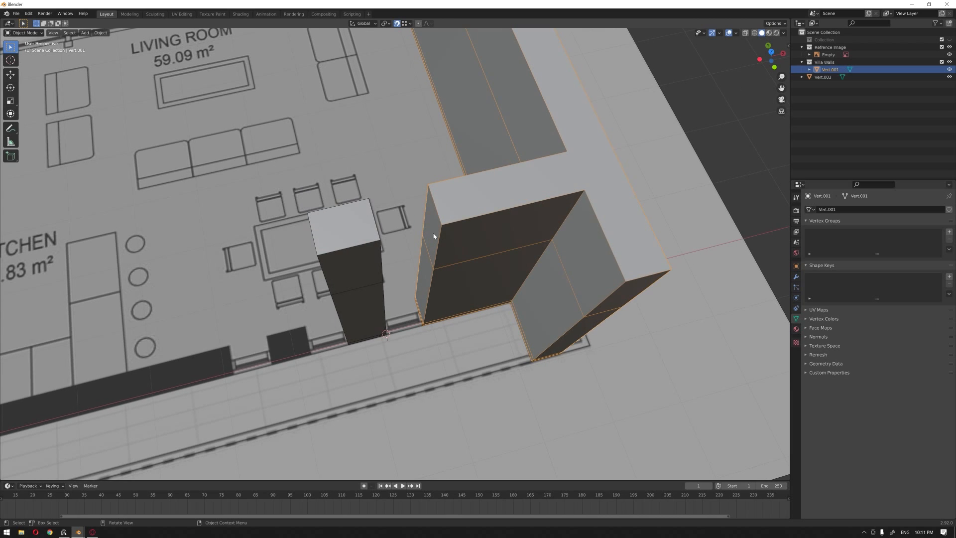
key(Tab)
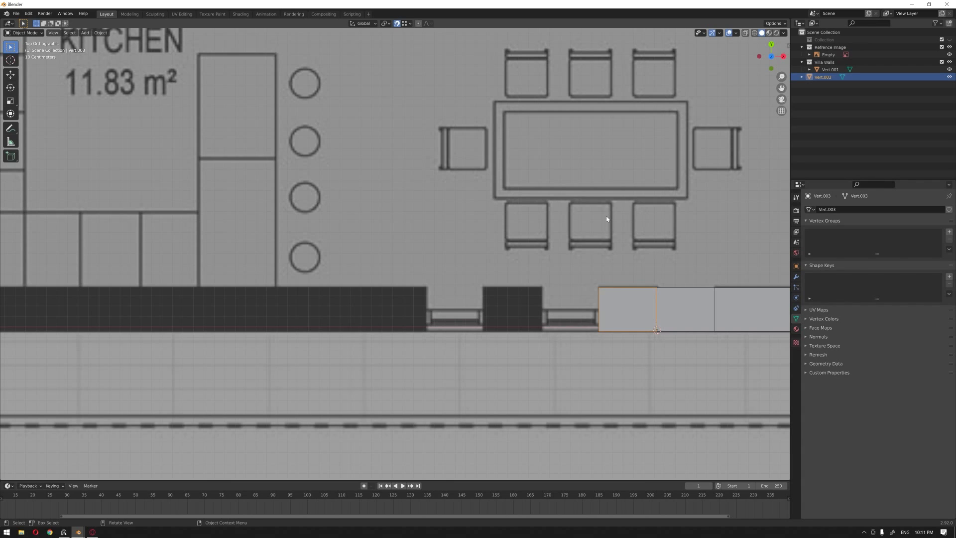
Step: Duplicate the wall pier as Vert.004 and slide it along the front kitchen wall
key(Z)
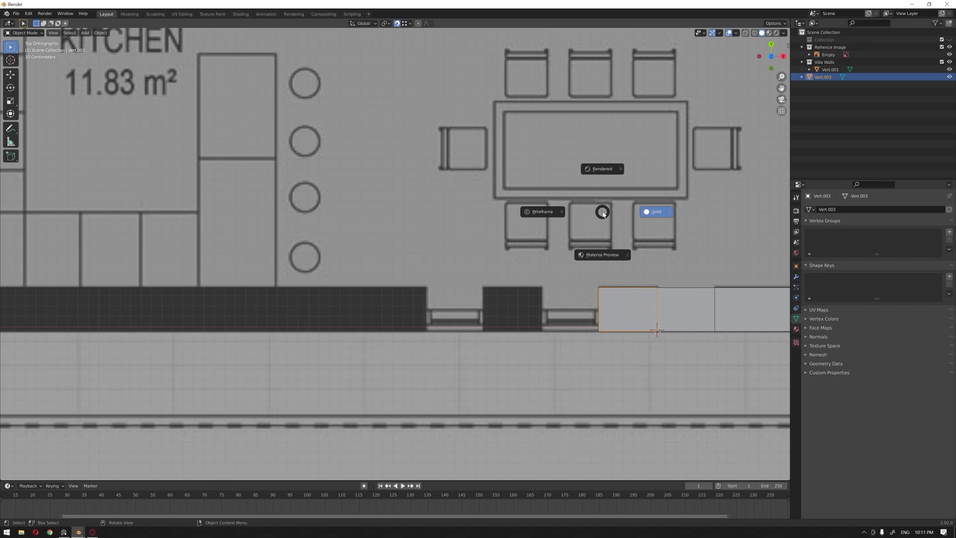
mouse_move(557, 209)
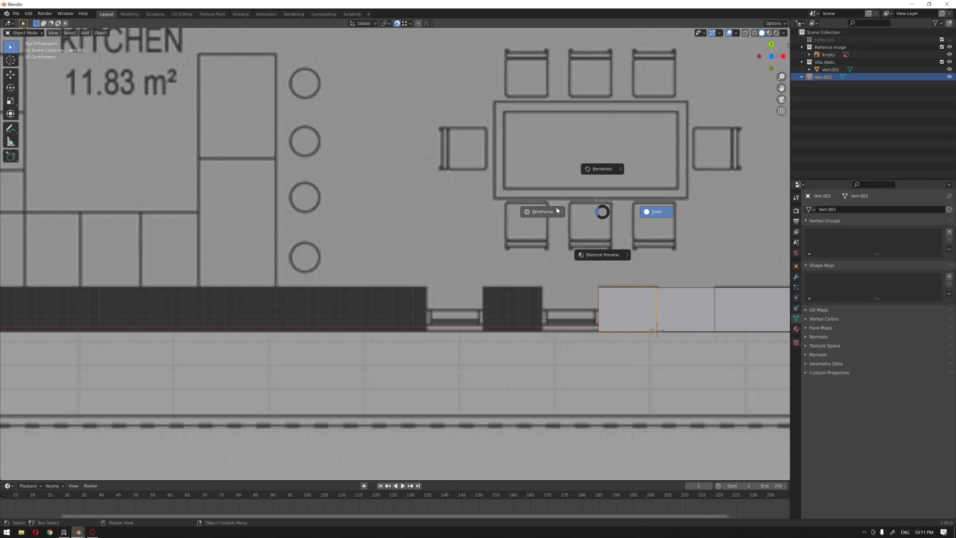
mouse_move(549, 215)
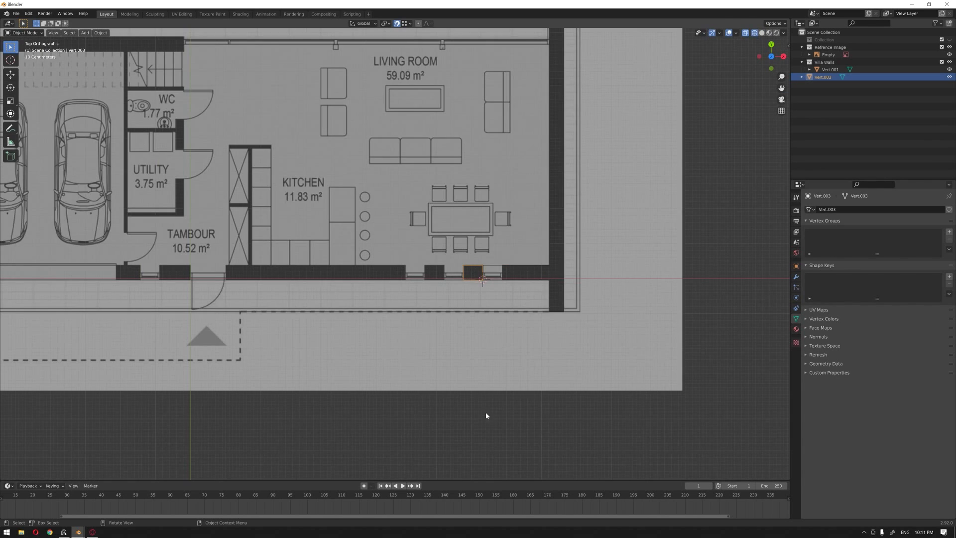
click(829, 53)
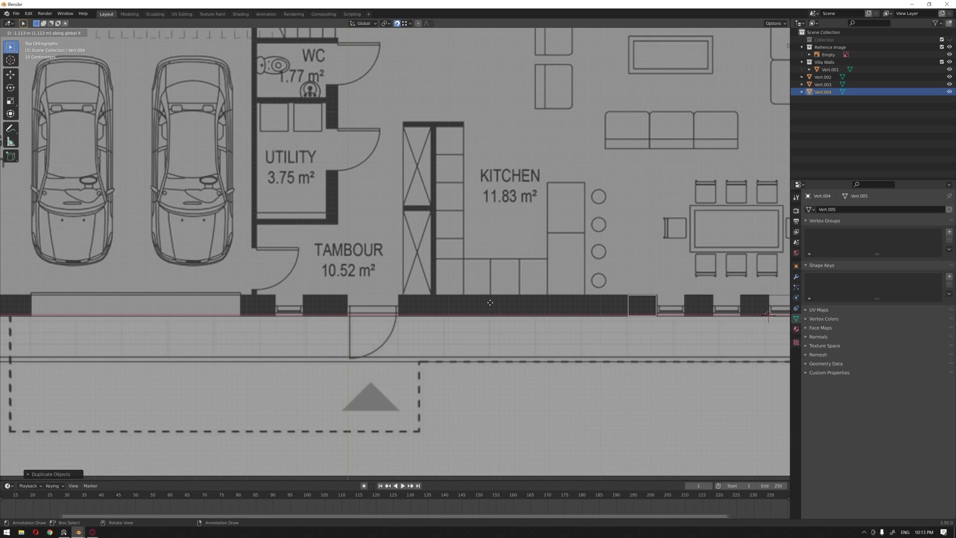
Step: Stretch Vert.004 across the kitchen's long front wall in Edit Mode
click(490, 302)
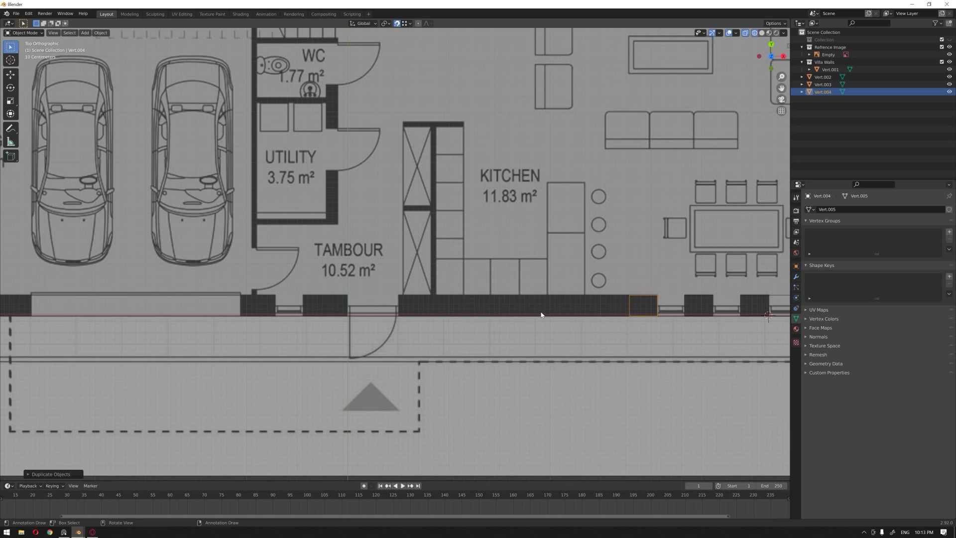
key(Tab)
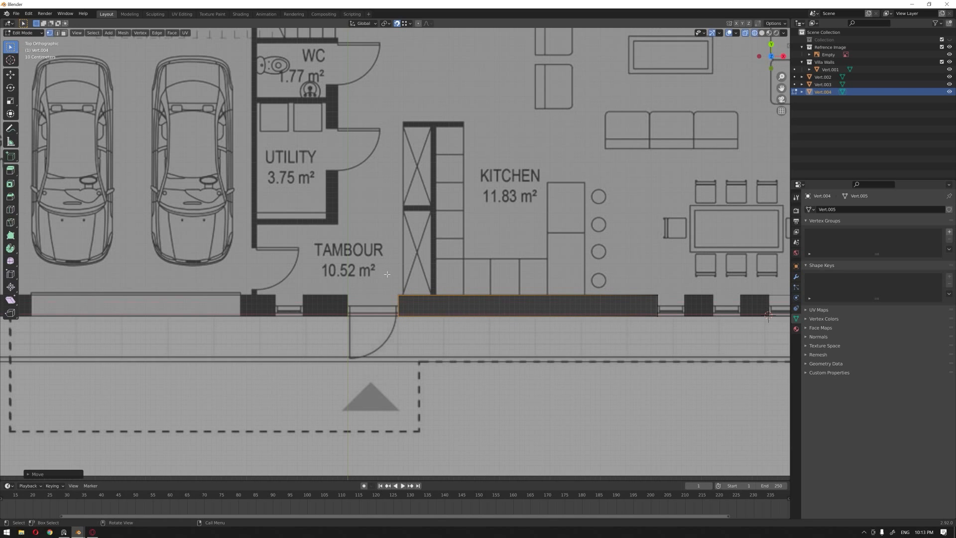
key(Tab)
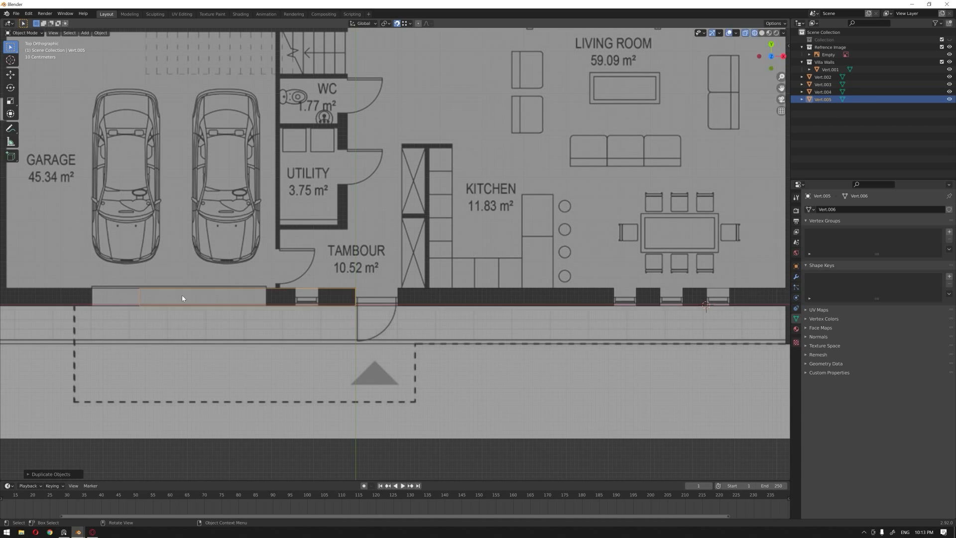
Step: Copy wall blocks Vert.005 to Vert.007 along the garage front toward its corner
key(Tab)
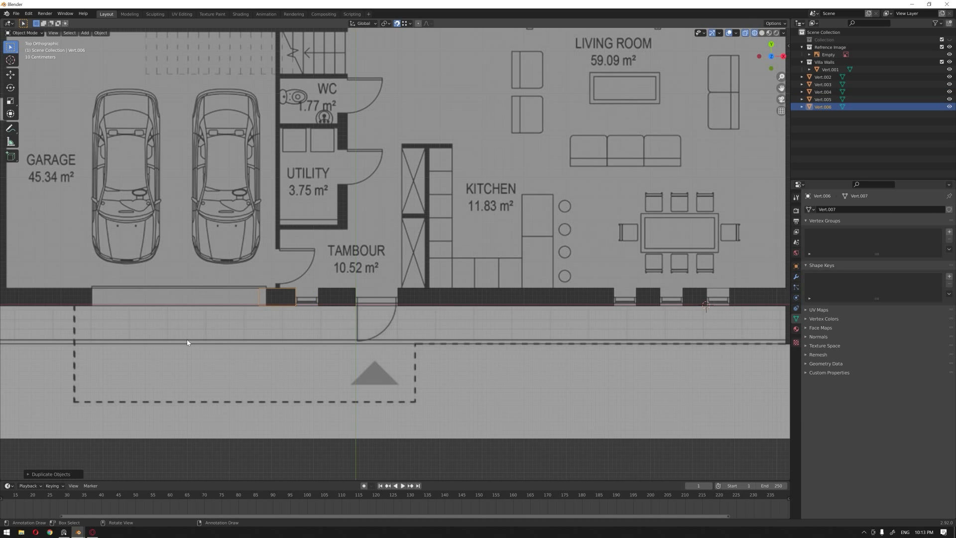
key(Tab)
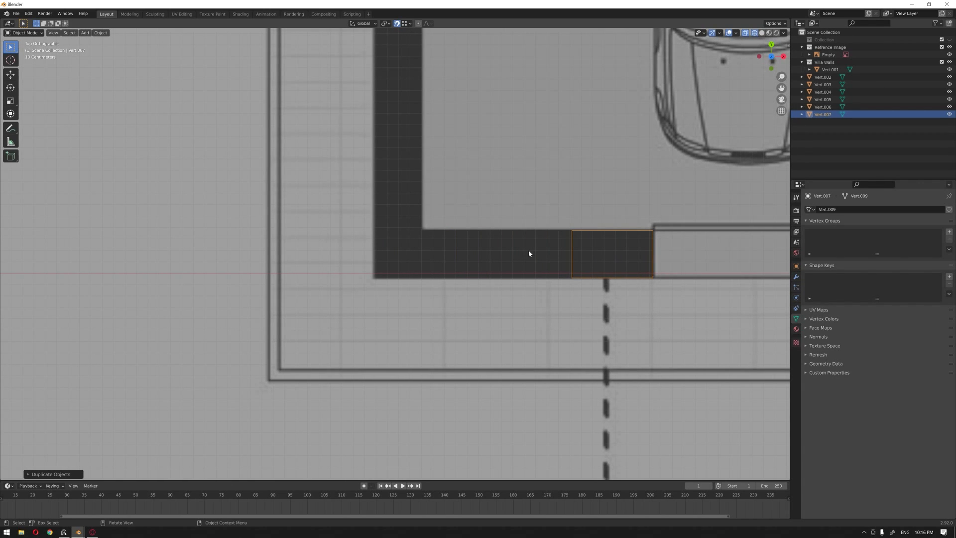
Step: Extend Vert.007 up the garage's left side, then add and rotate a new copy, Vert.008
key(Tab)
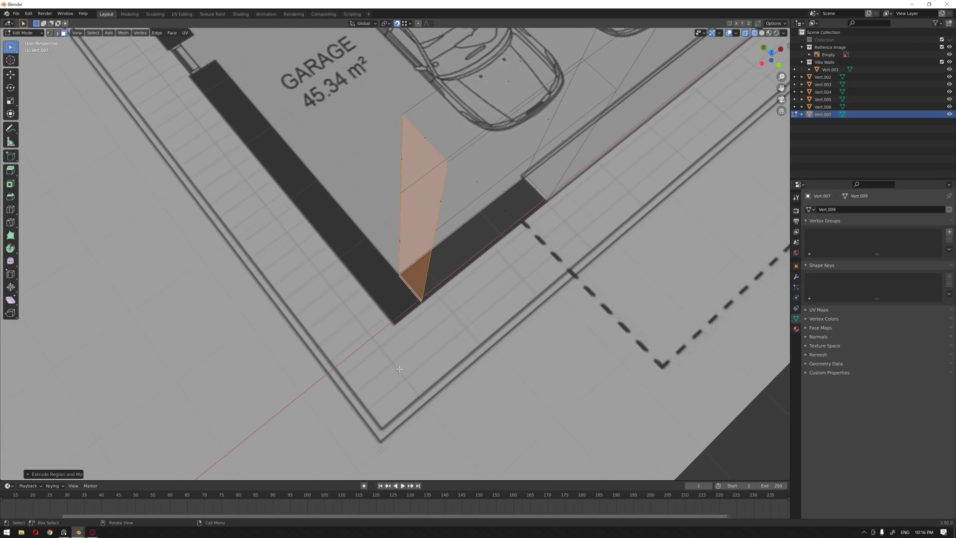
key(KP_7)
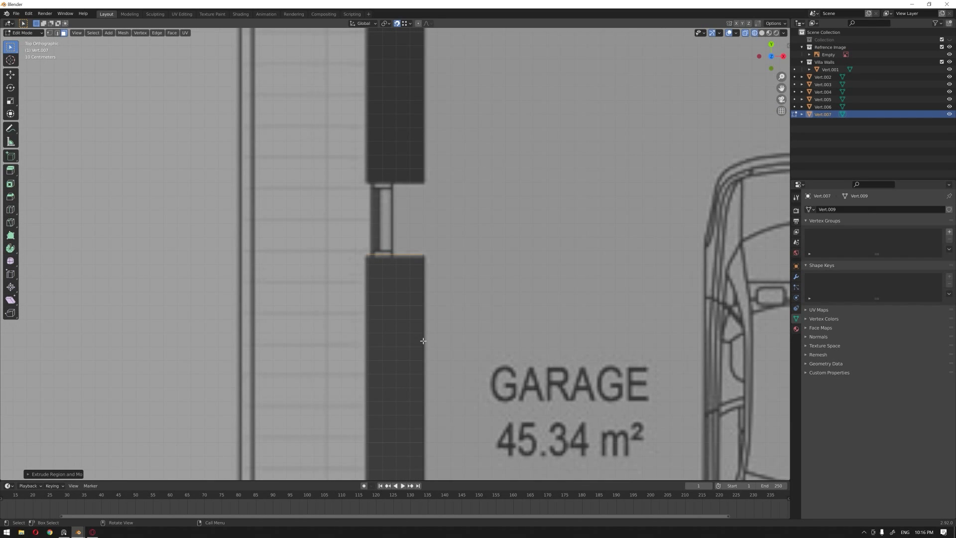
key(g)
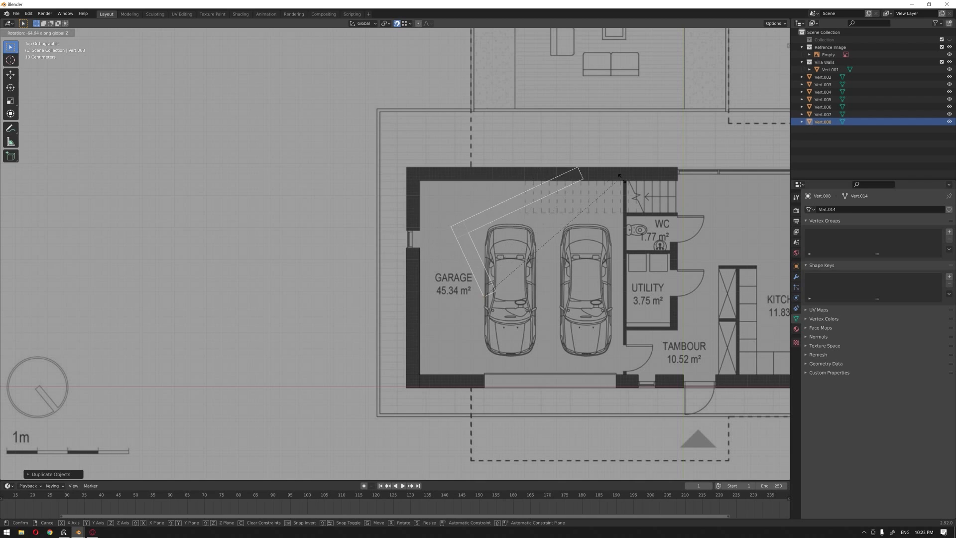
Step: Place Vert.008 on the garage's rear wall and raise the wall pieces into tall solid blocks
click(622, 187)
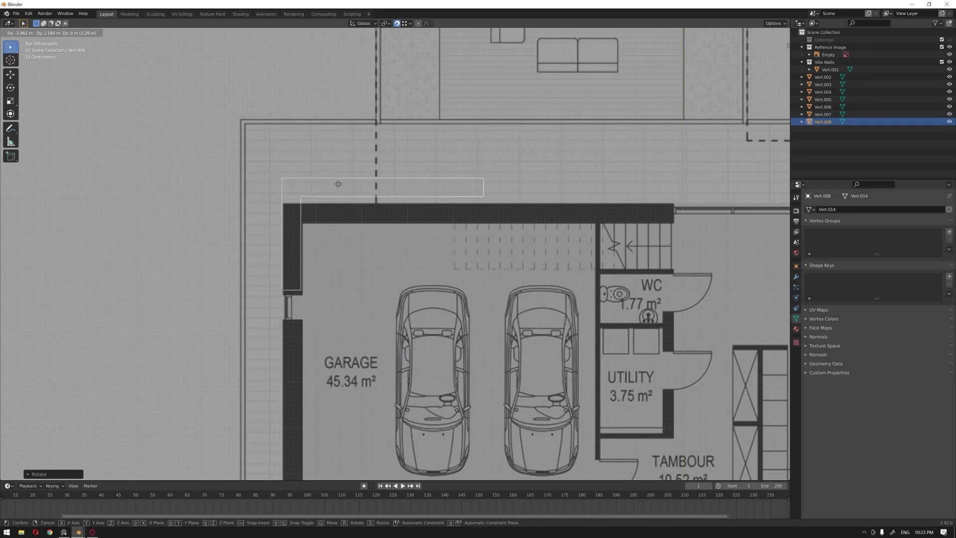
mouse_move(327, 182)
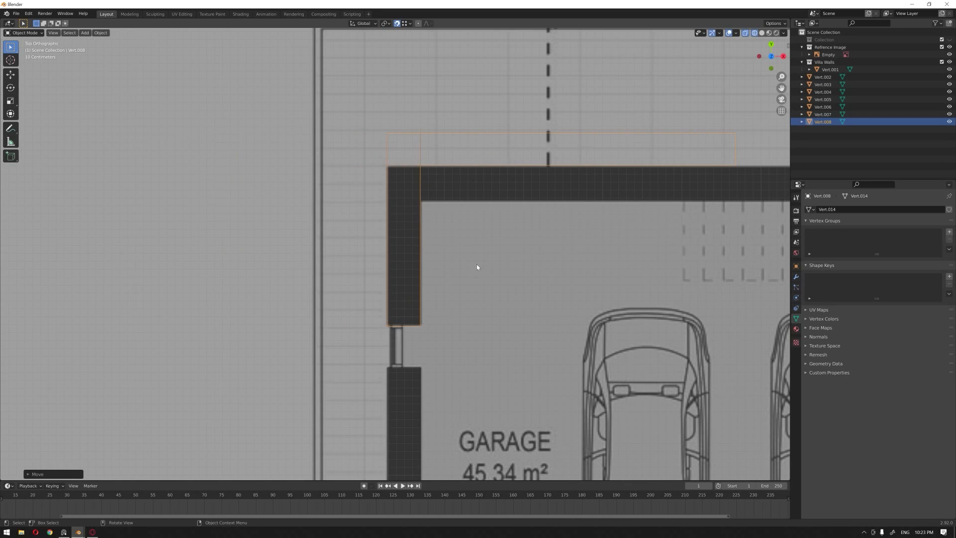
key(Tab)
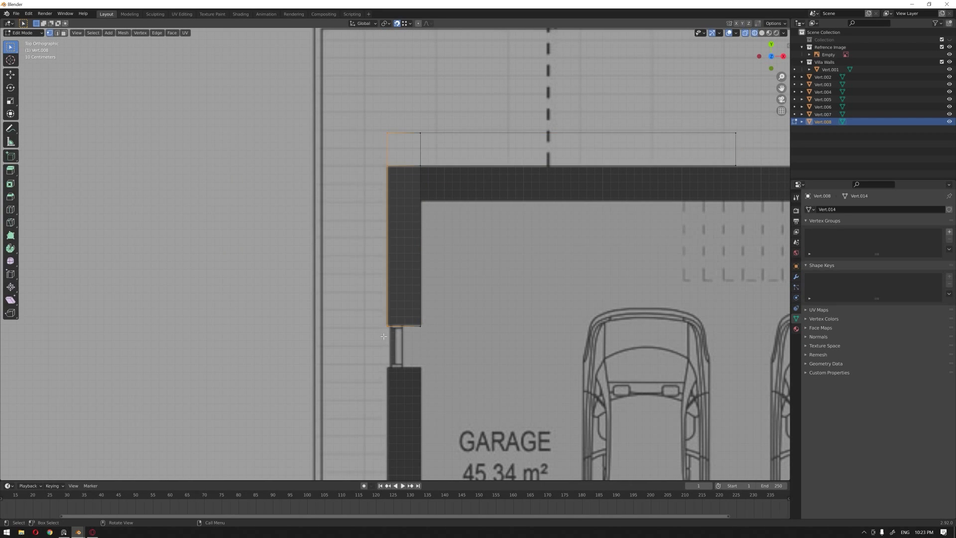
key(g)
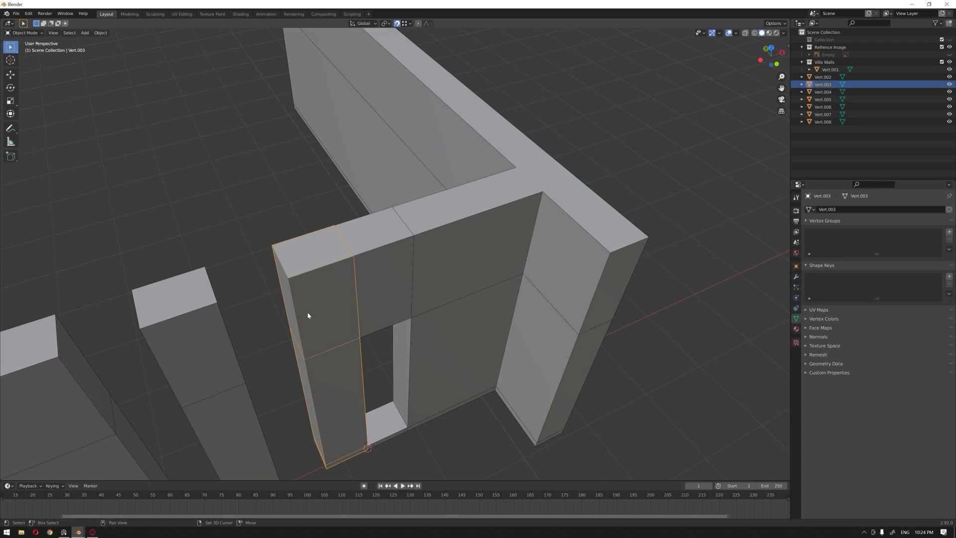
Step: Raise the next front wall pieces, including Vert.005, to full height above the window openings
key(Tab)
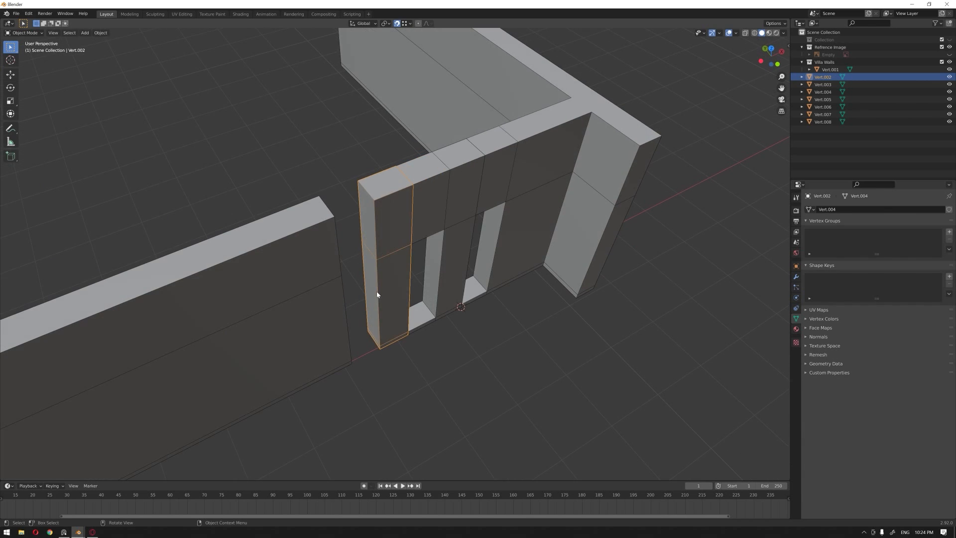
key(Tab)
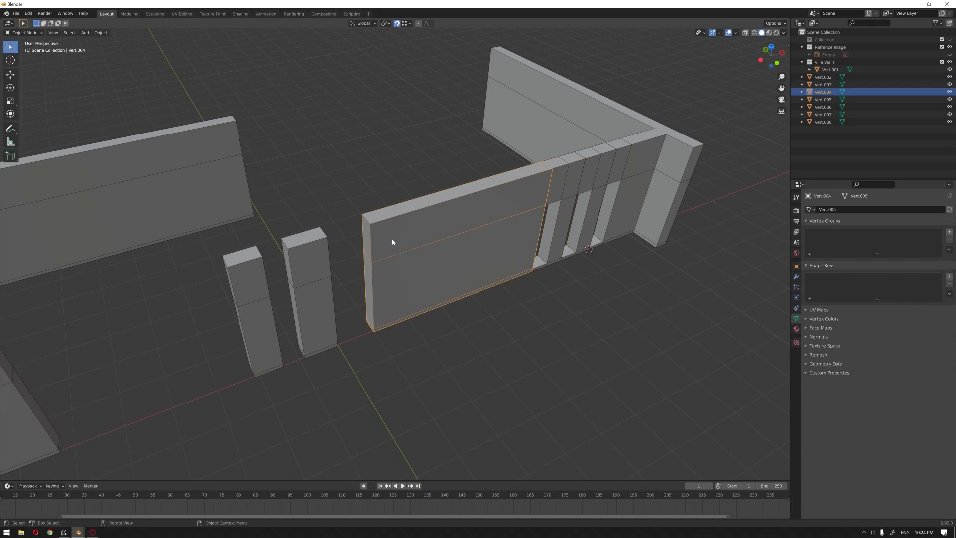
key(Tab)
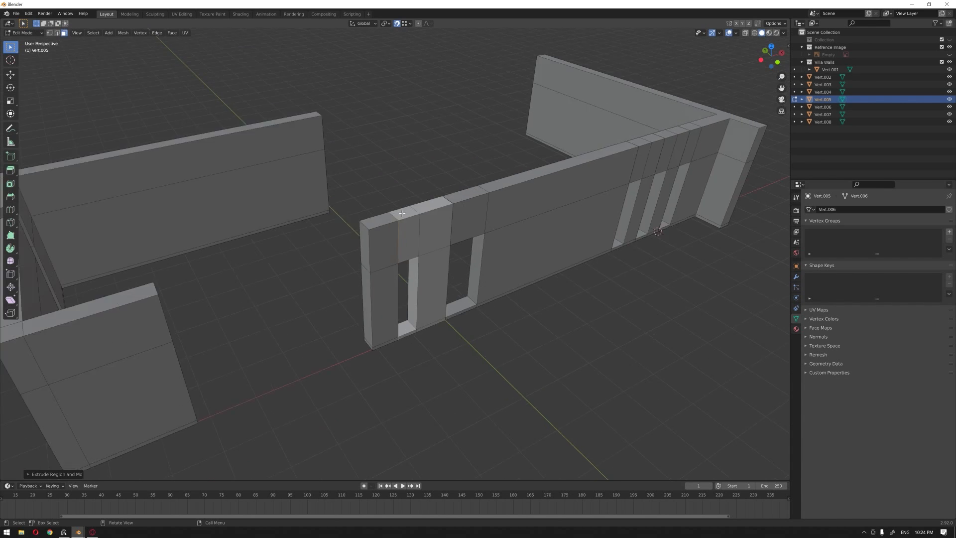
key(Tab)
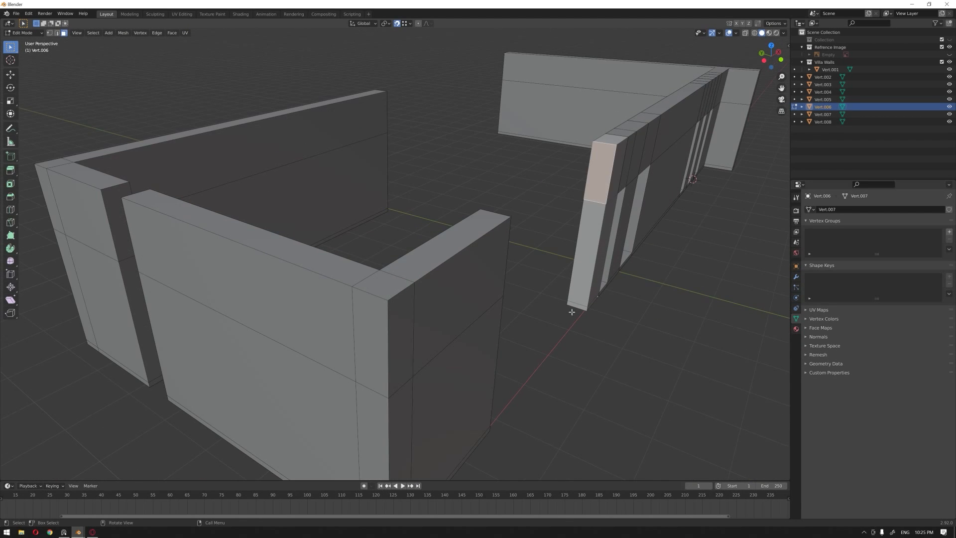
Step: Raise the remaining walls and orbit around the finished full-height enclosure
drag(572, 312, 505, 262)
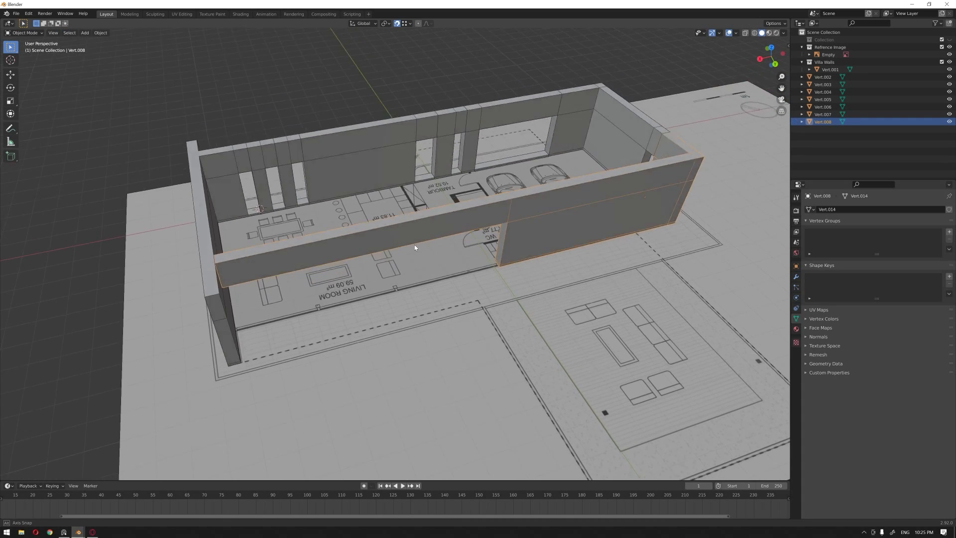
drag(414, 244, 396, 205)
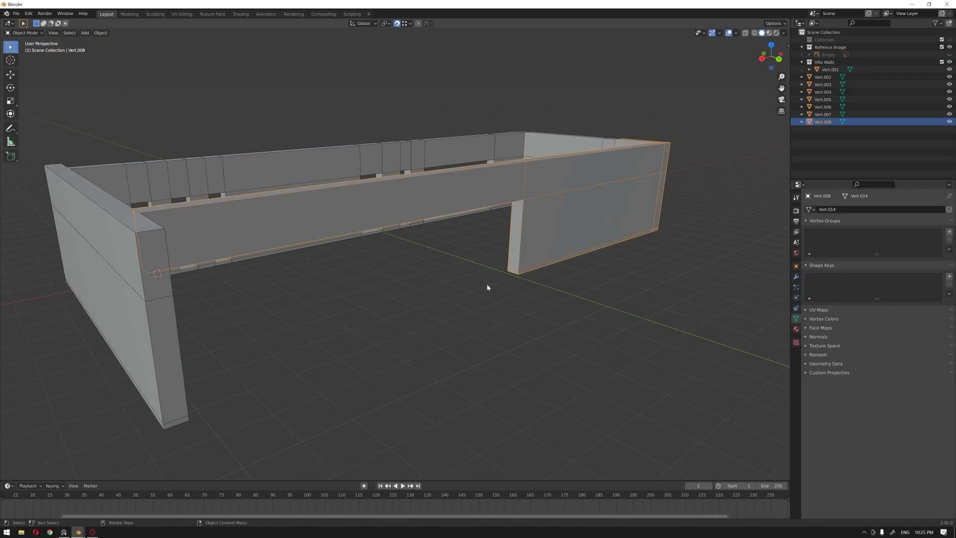
key(Tab)
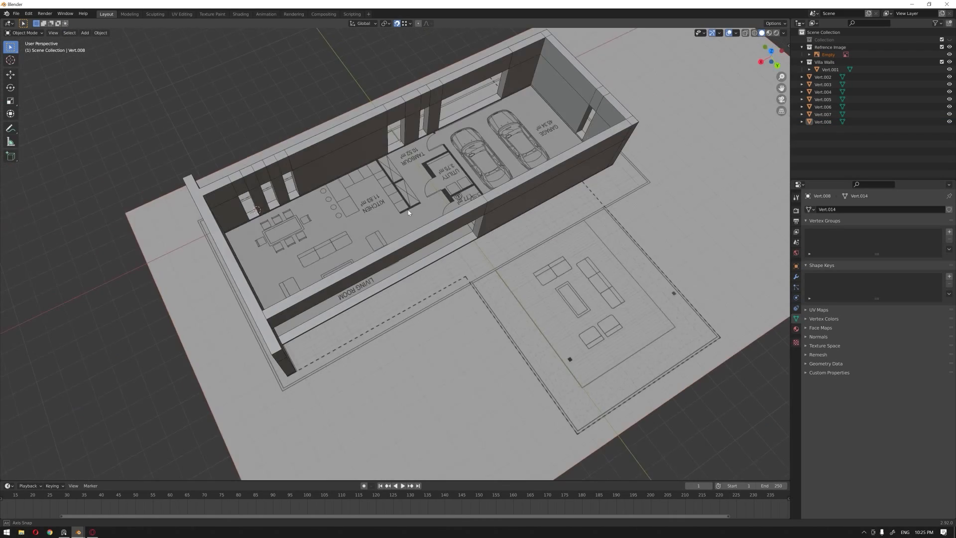
drag(408, 213, 454, 246)
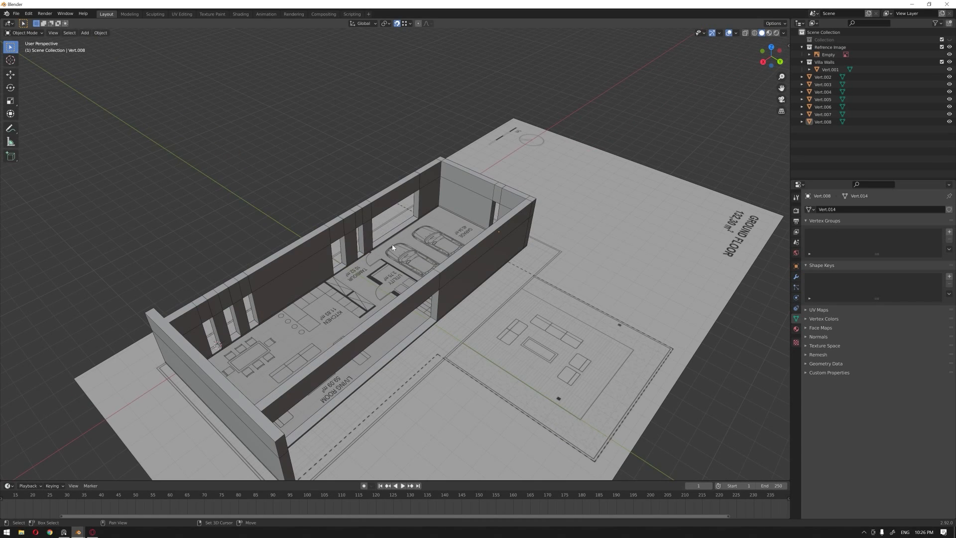
drag(393, 247, 397, 213)
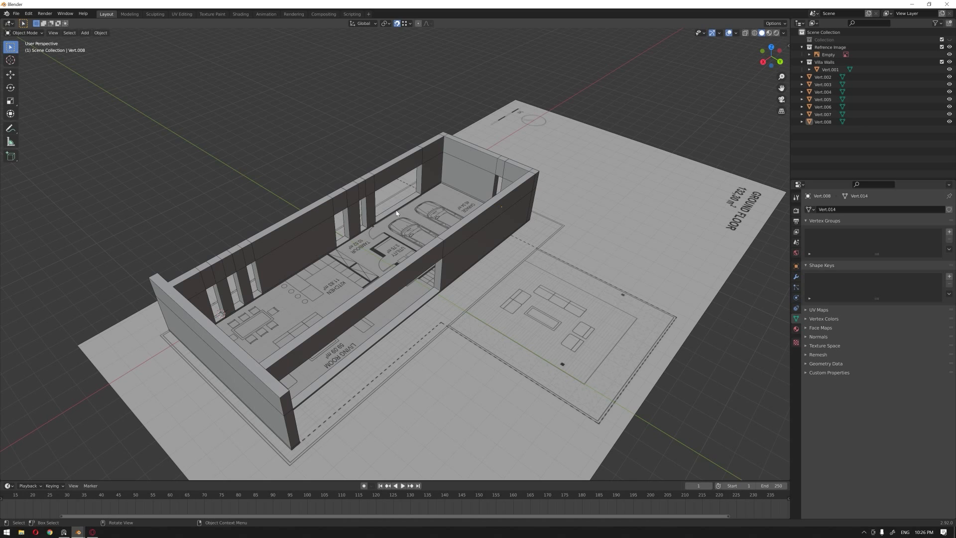
drag(396, 213, 404, 88)
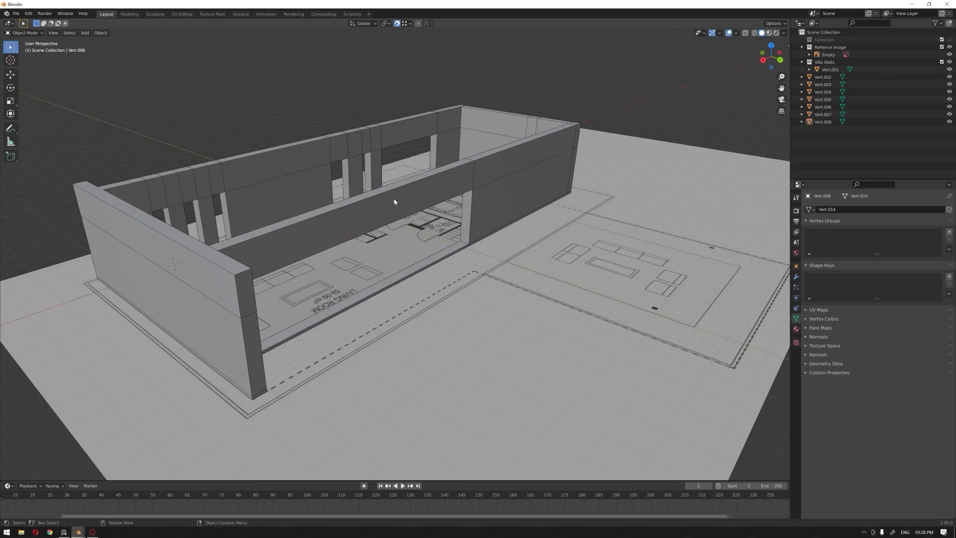
drag(395, 202, 429, 192)
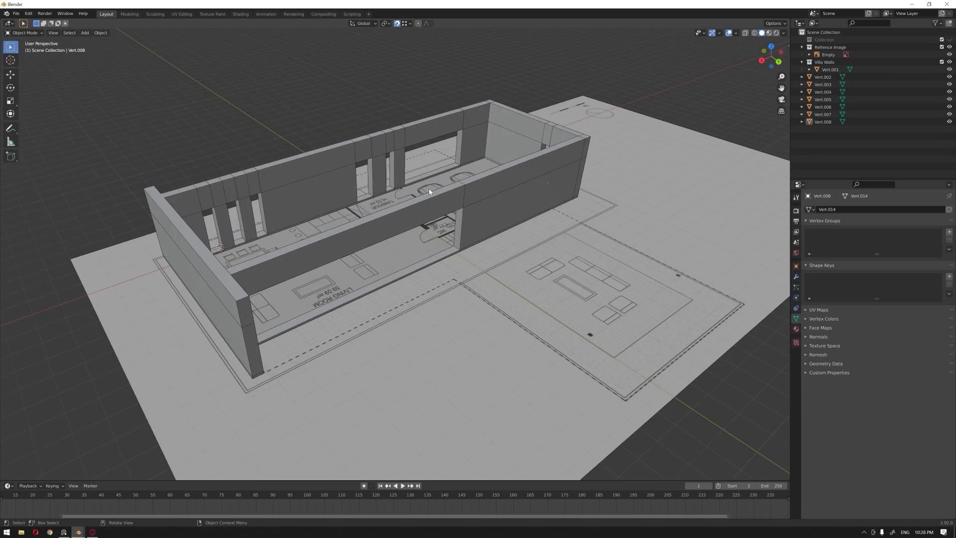